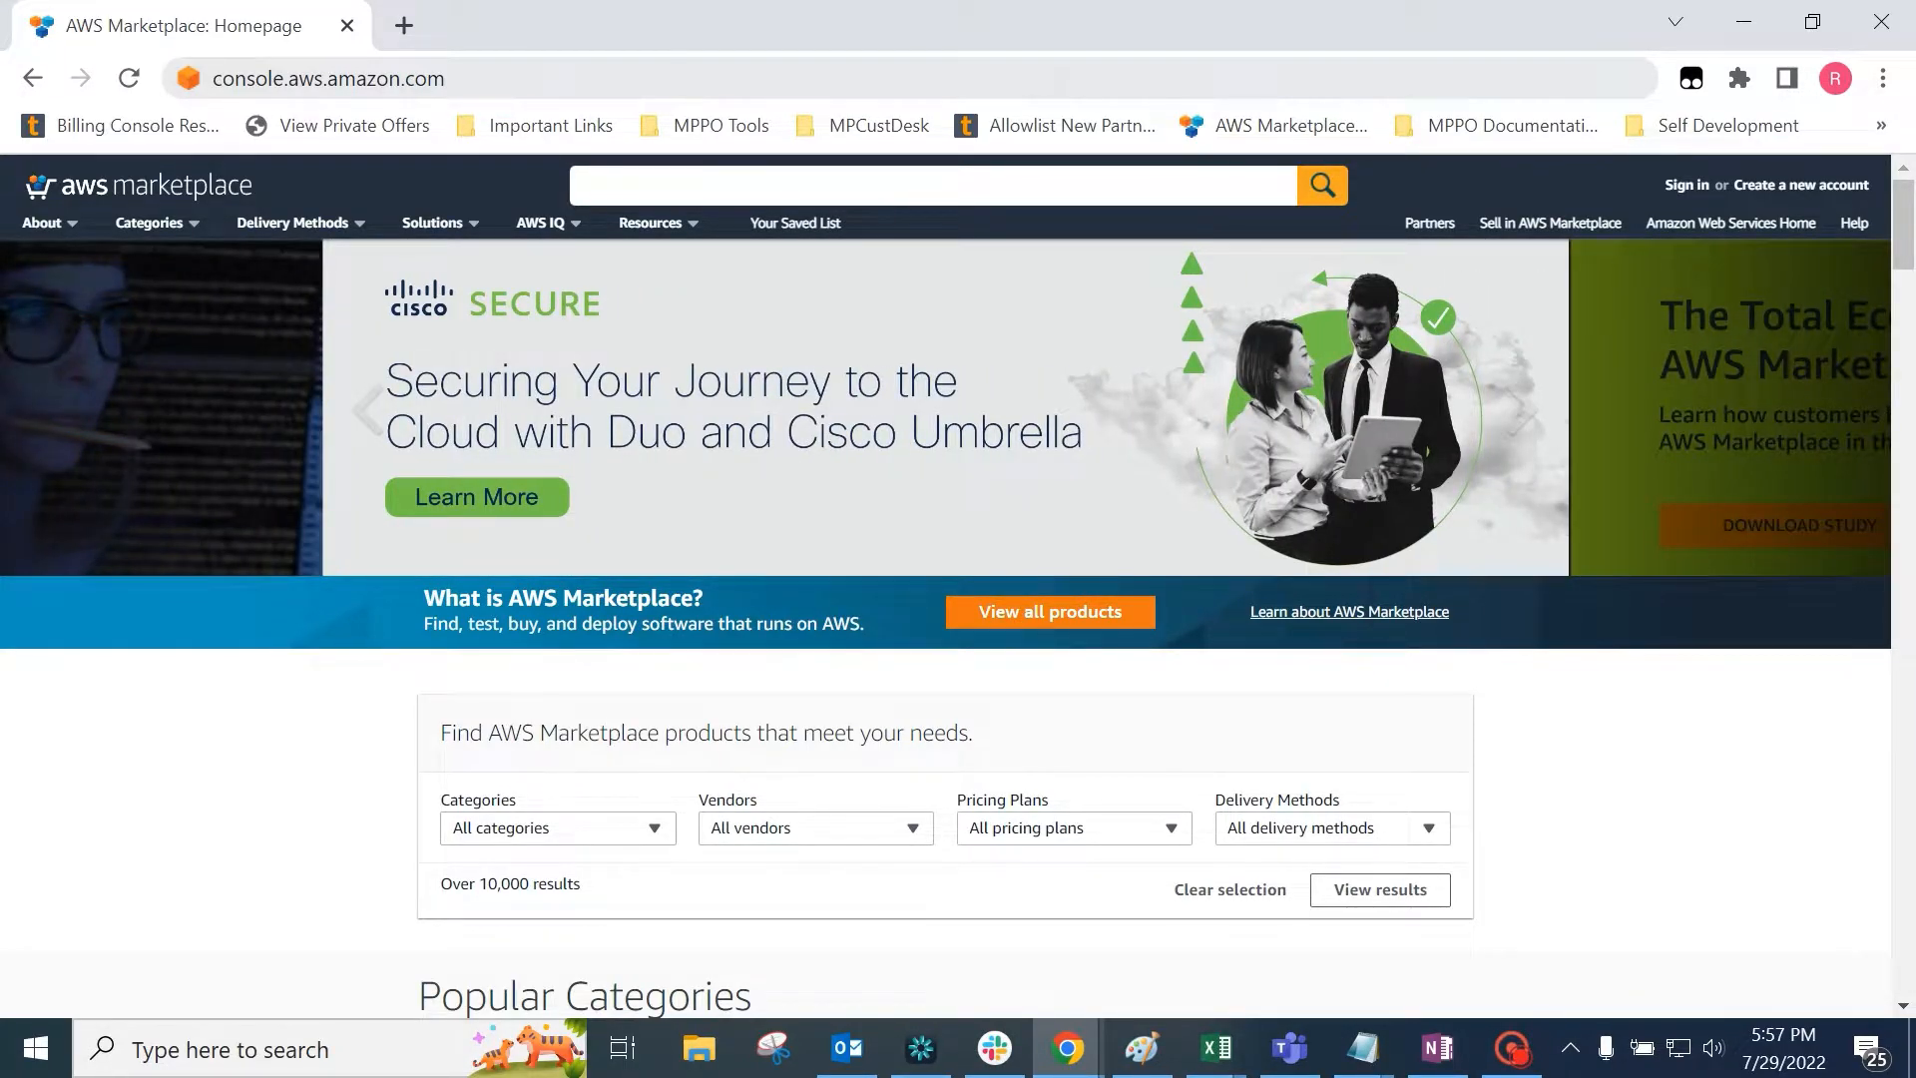
Sign in to console.aws.amazon.com as the root user and land on Console Home.
{"action": "left_click", "coordinate": [327, 80]}
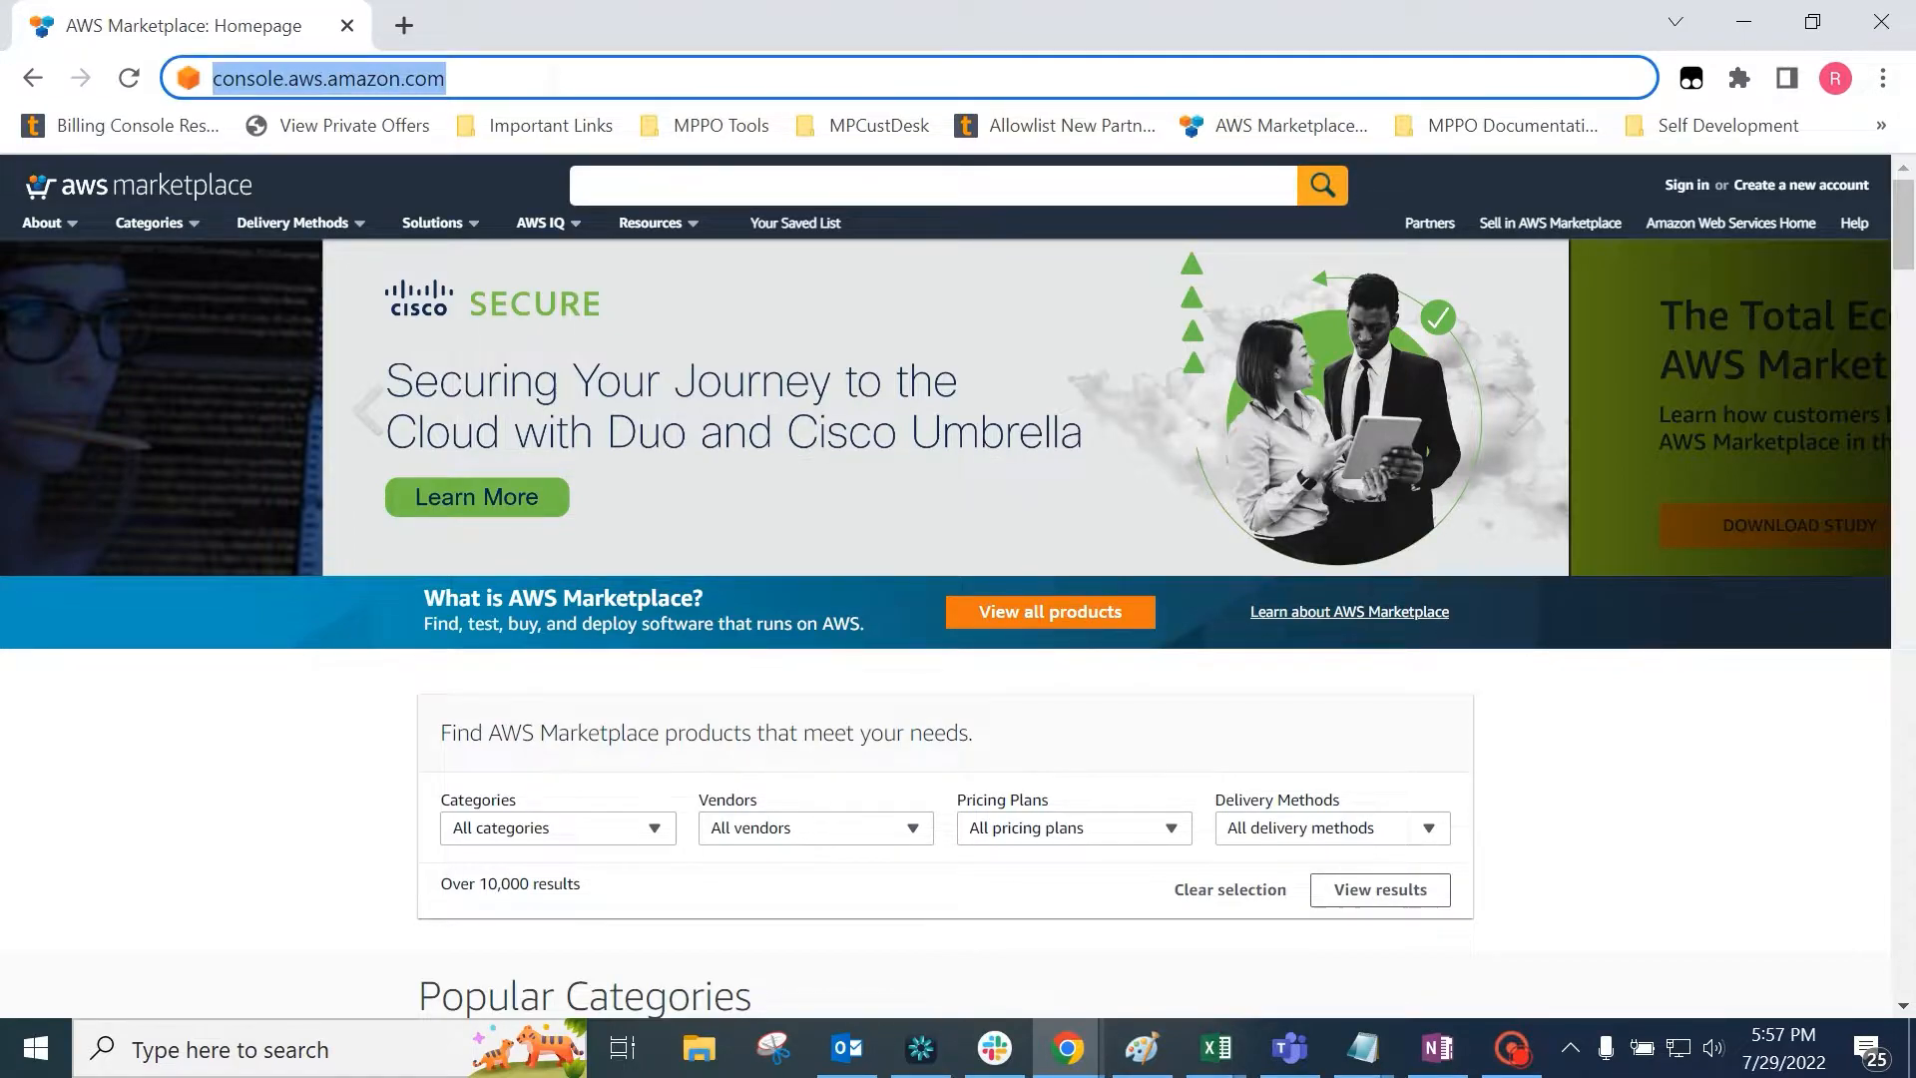
{"action": "left_click", "coordinate": [1686, 183]}
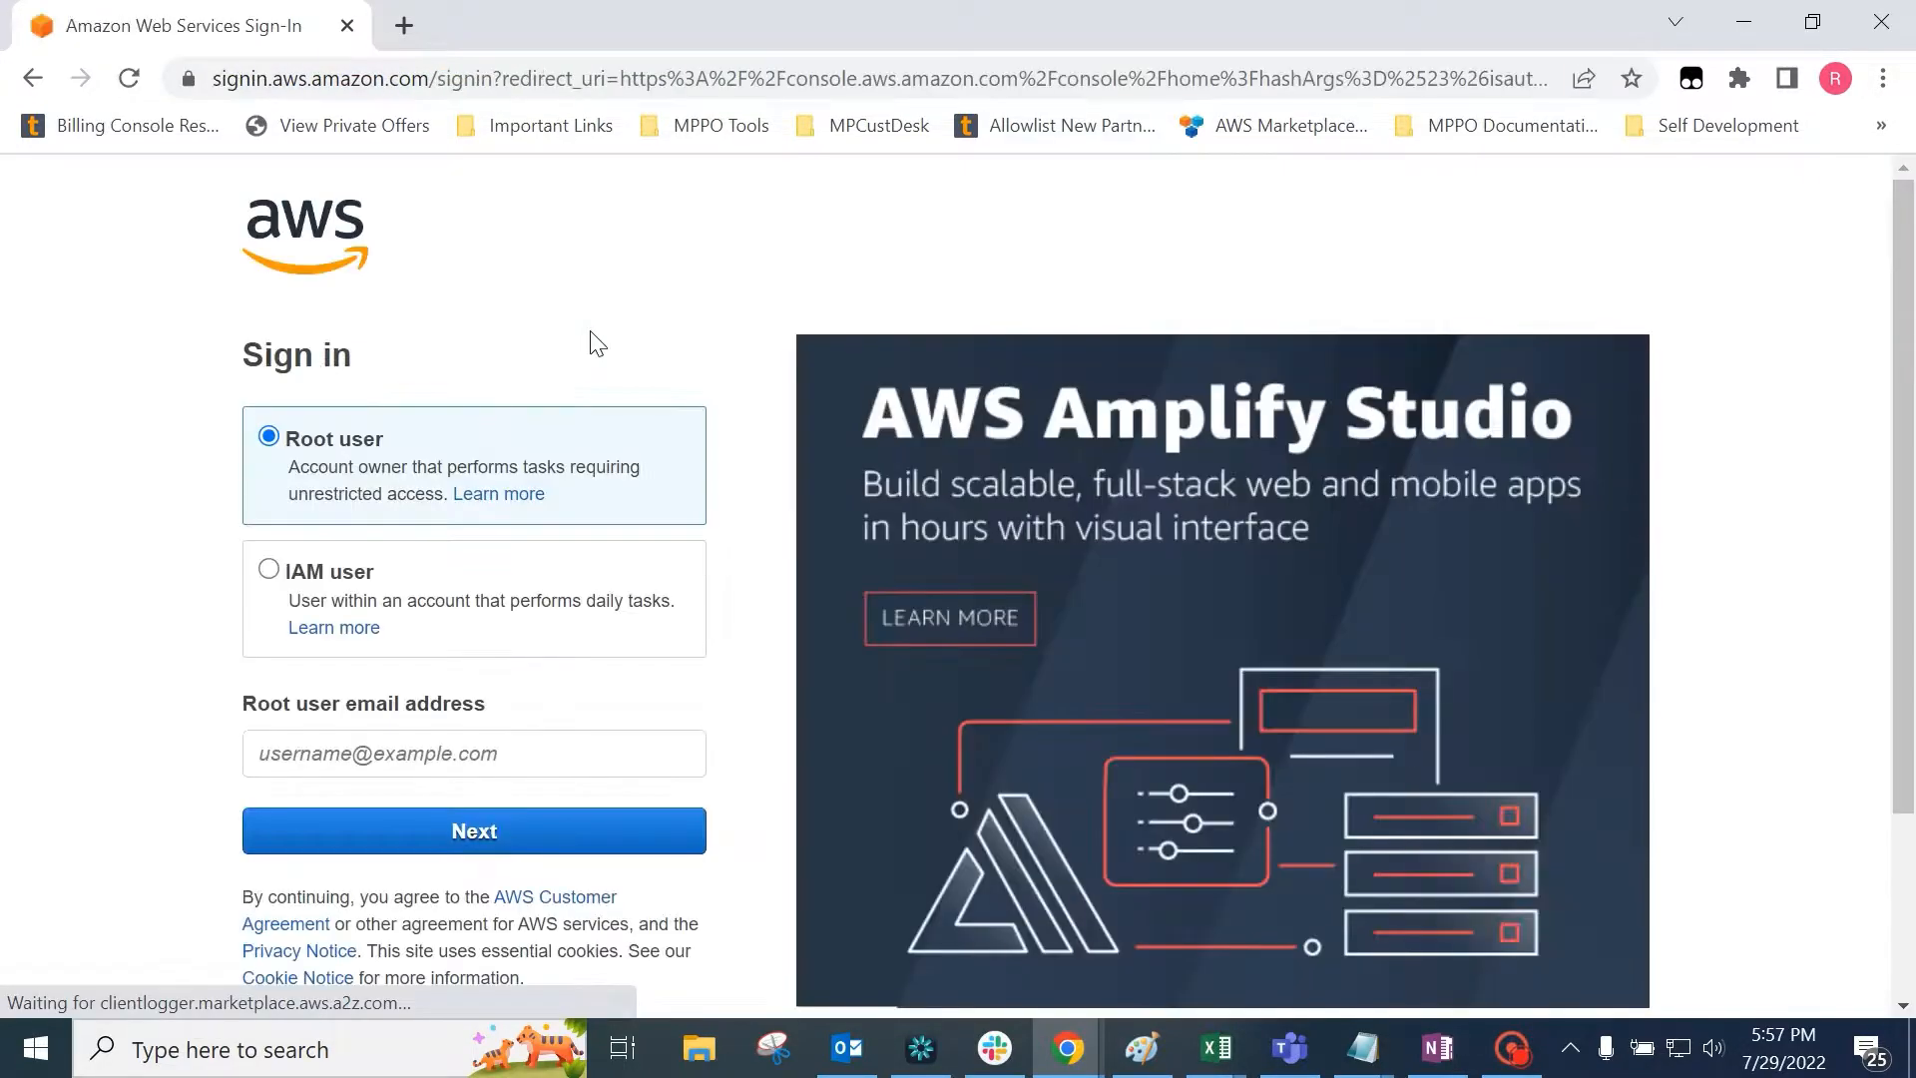
{"action": "type", "text": "raj"}
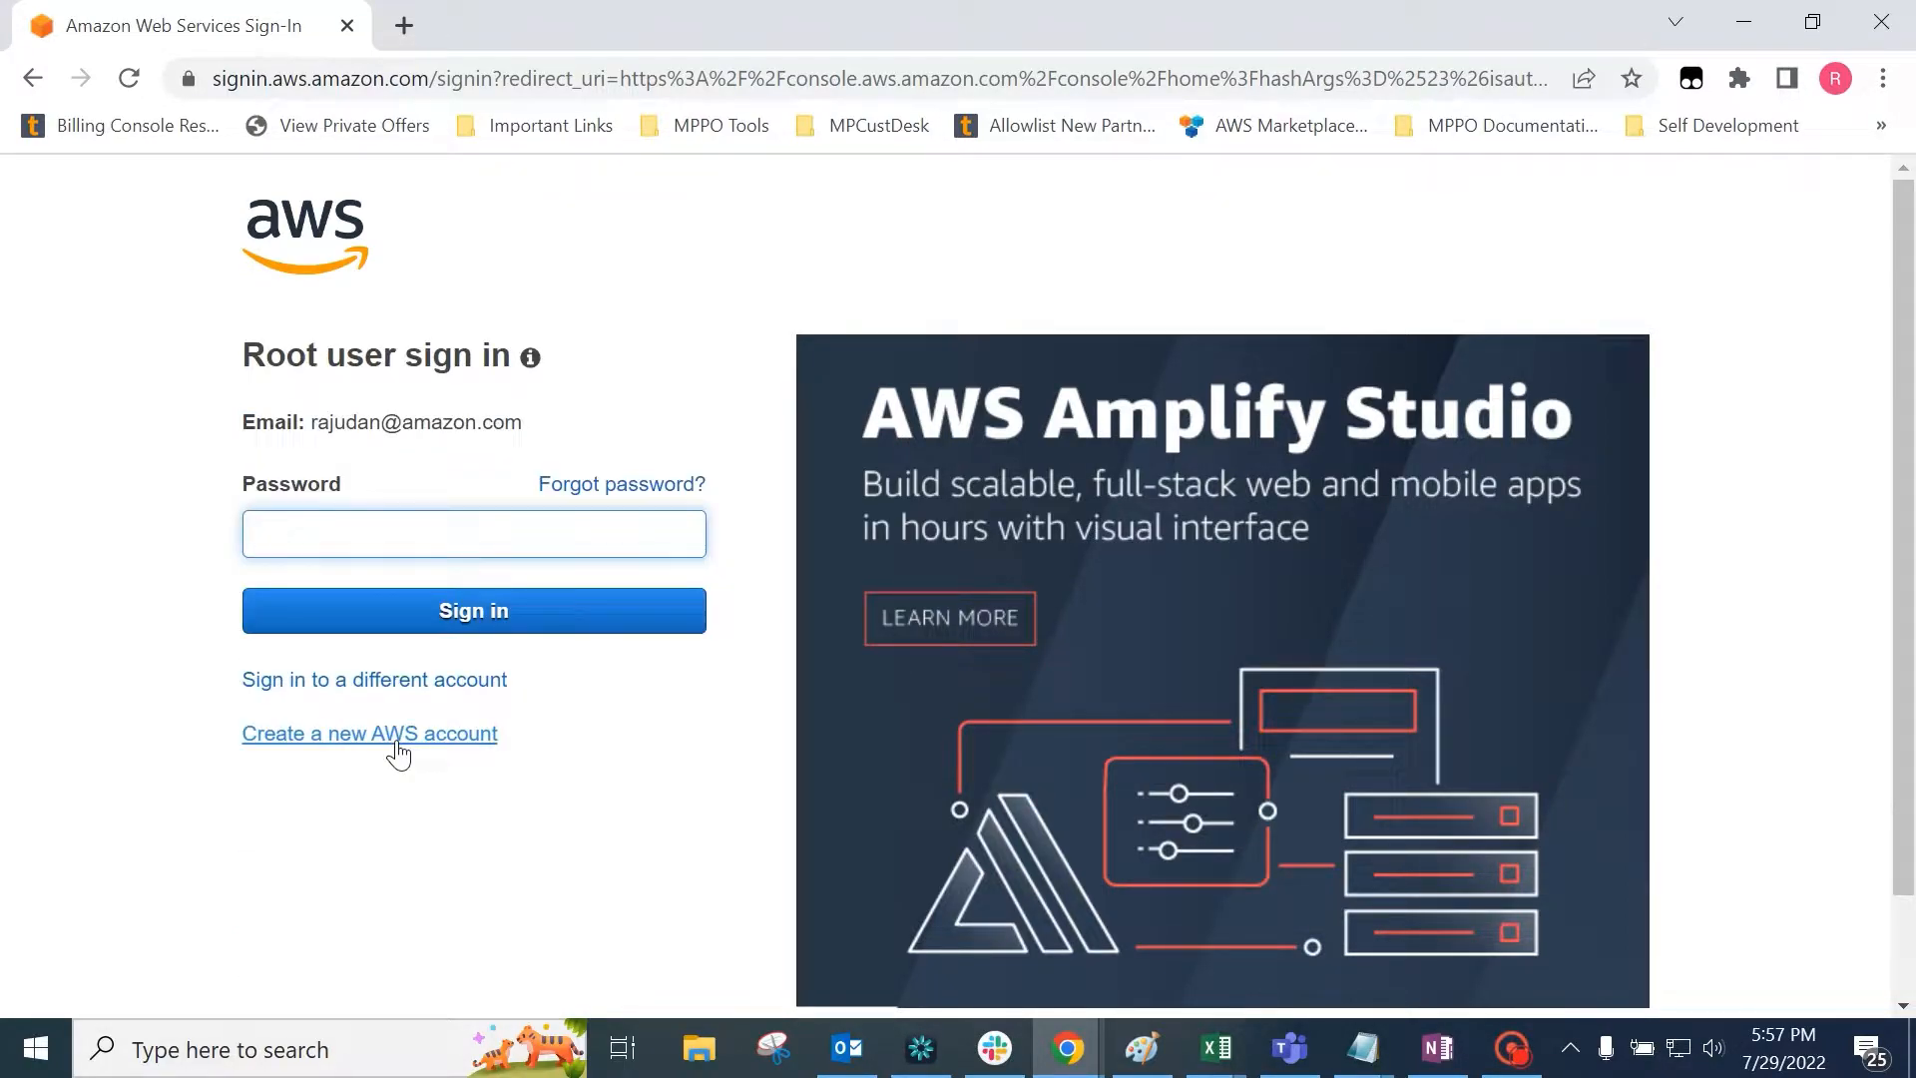
{"action": "left_click", "coordinate": [473, 610]}
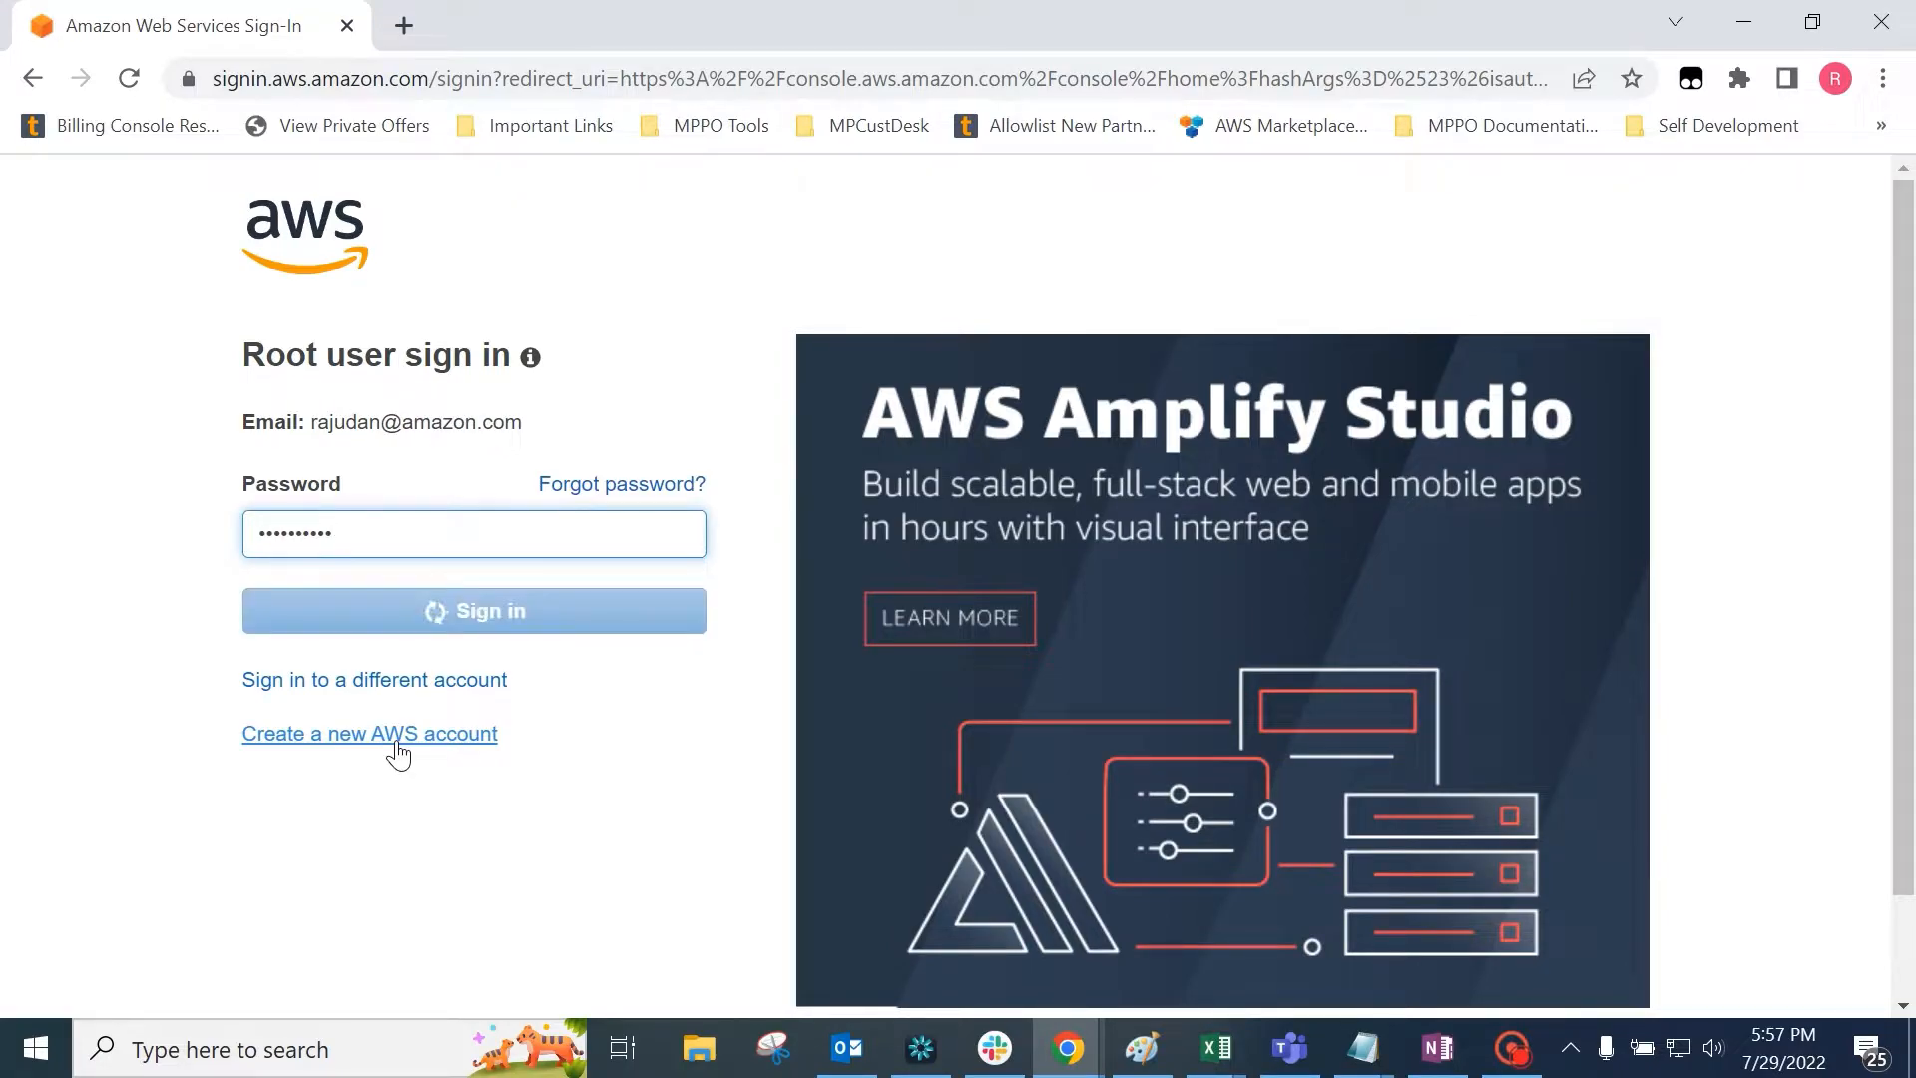
{"action": "left_click", "coordinate": [473, 611]}
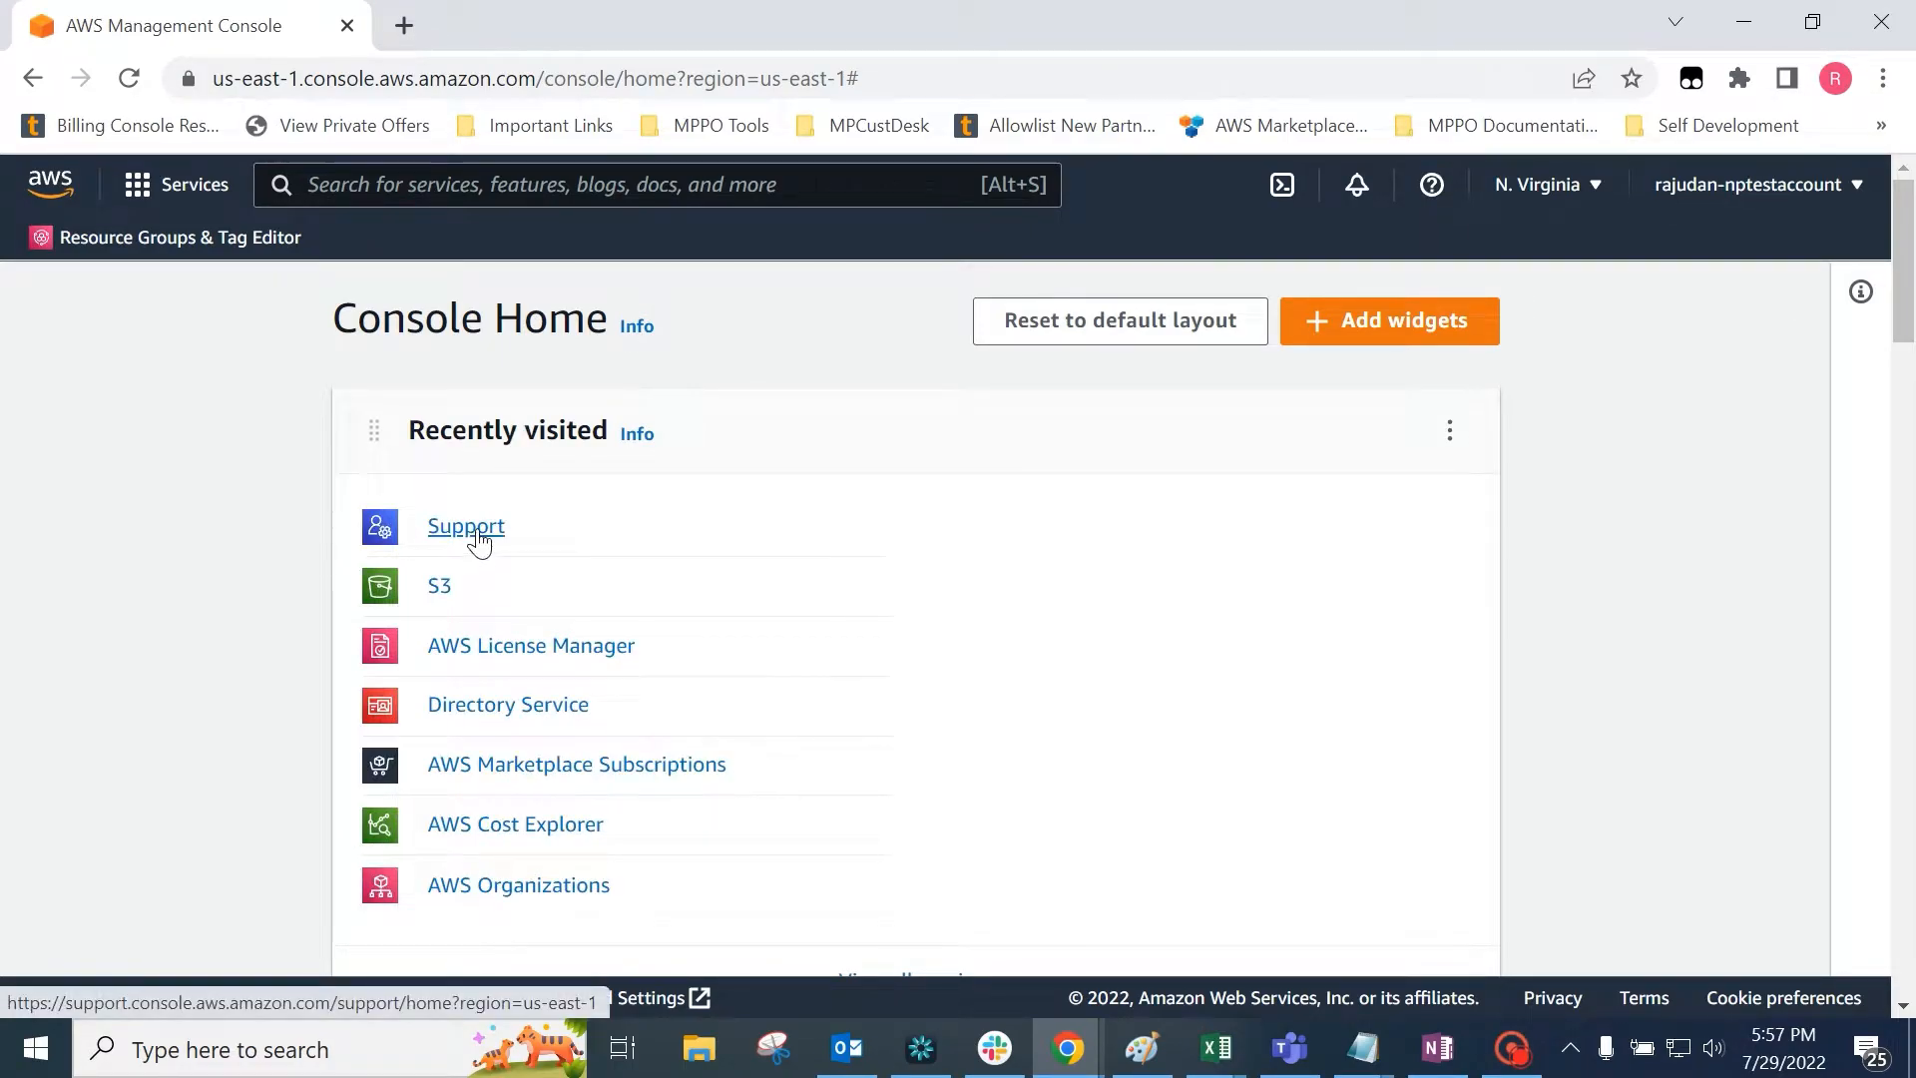
Go to Support Center from Recently visited and begin a new support case.
{"action": "left_click", "coordinate": [467, 527]}
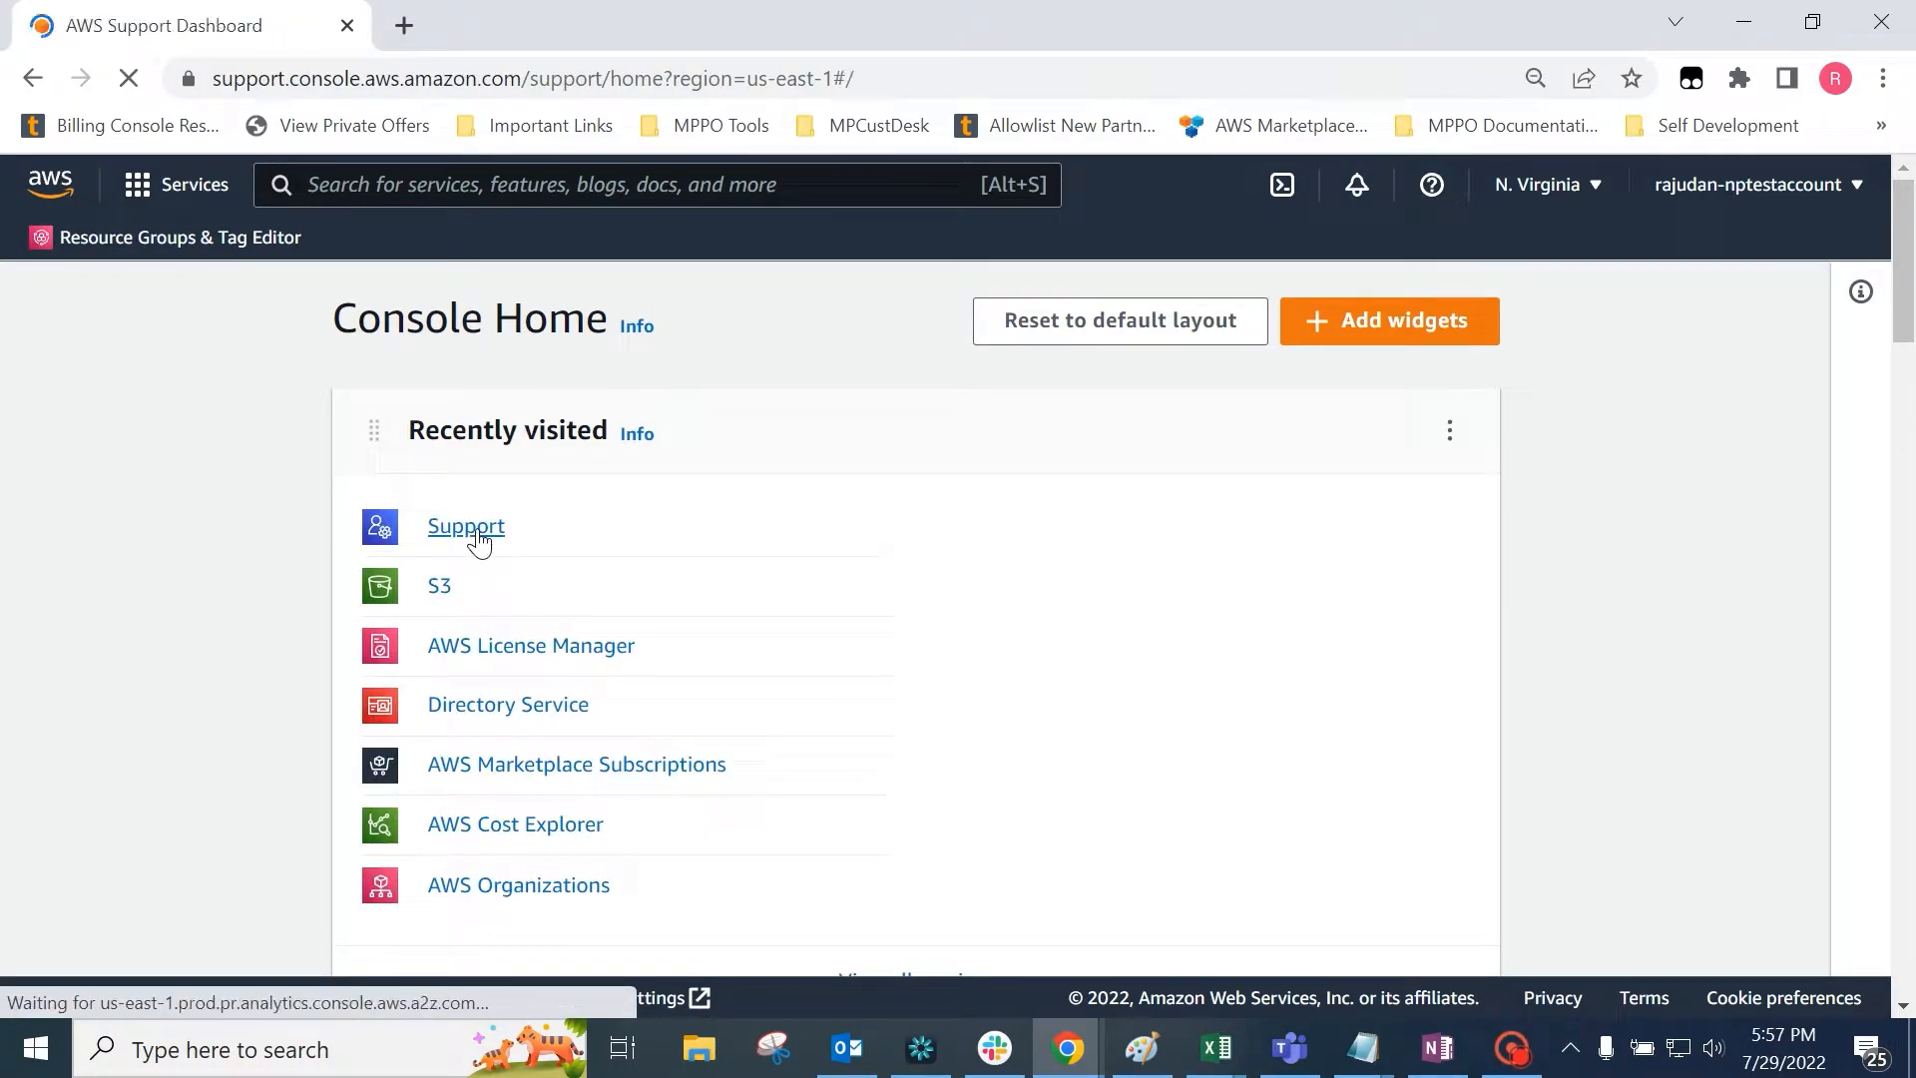
{"action": "left_click", "coordinate": [466, 526]}
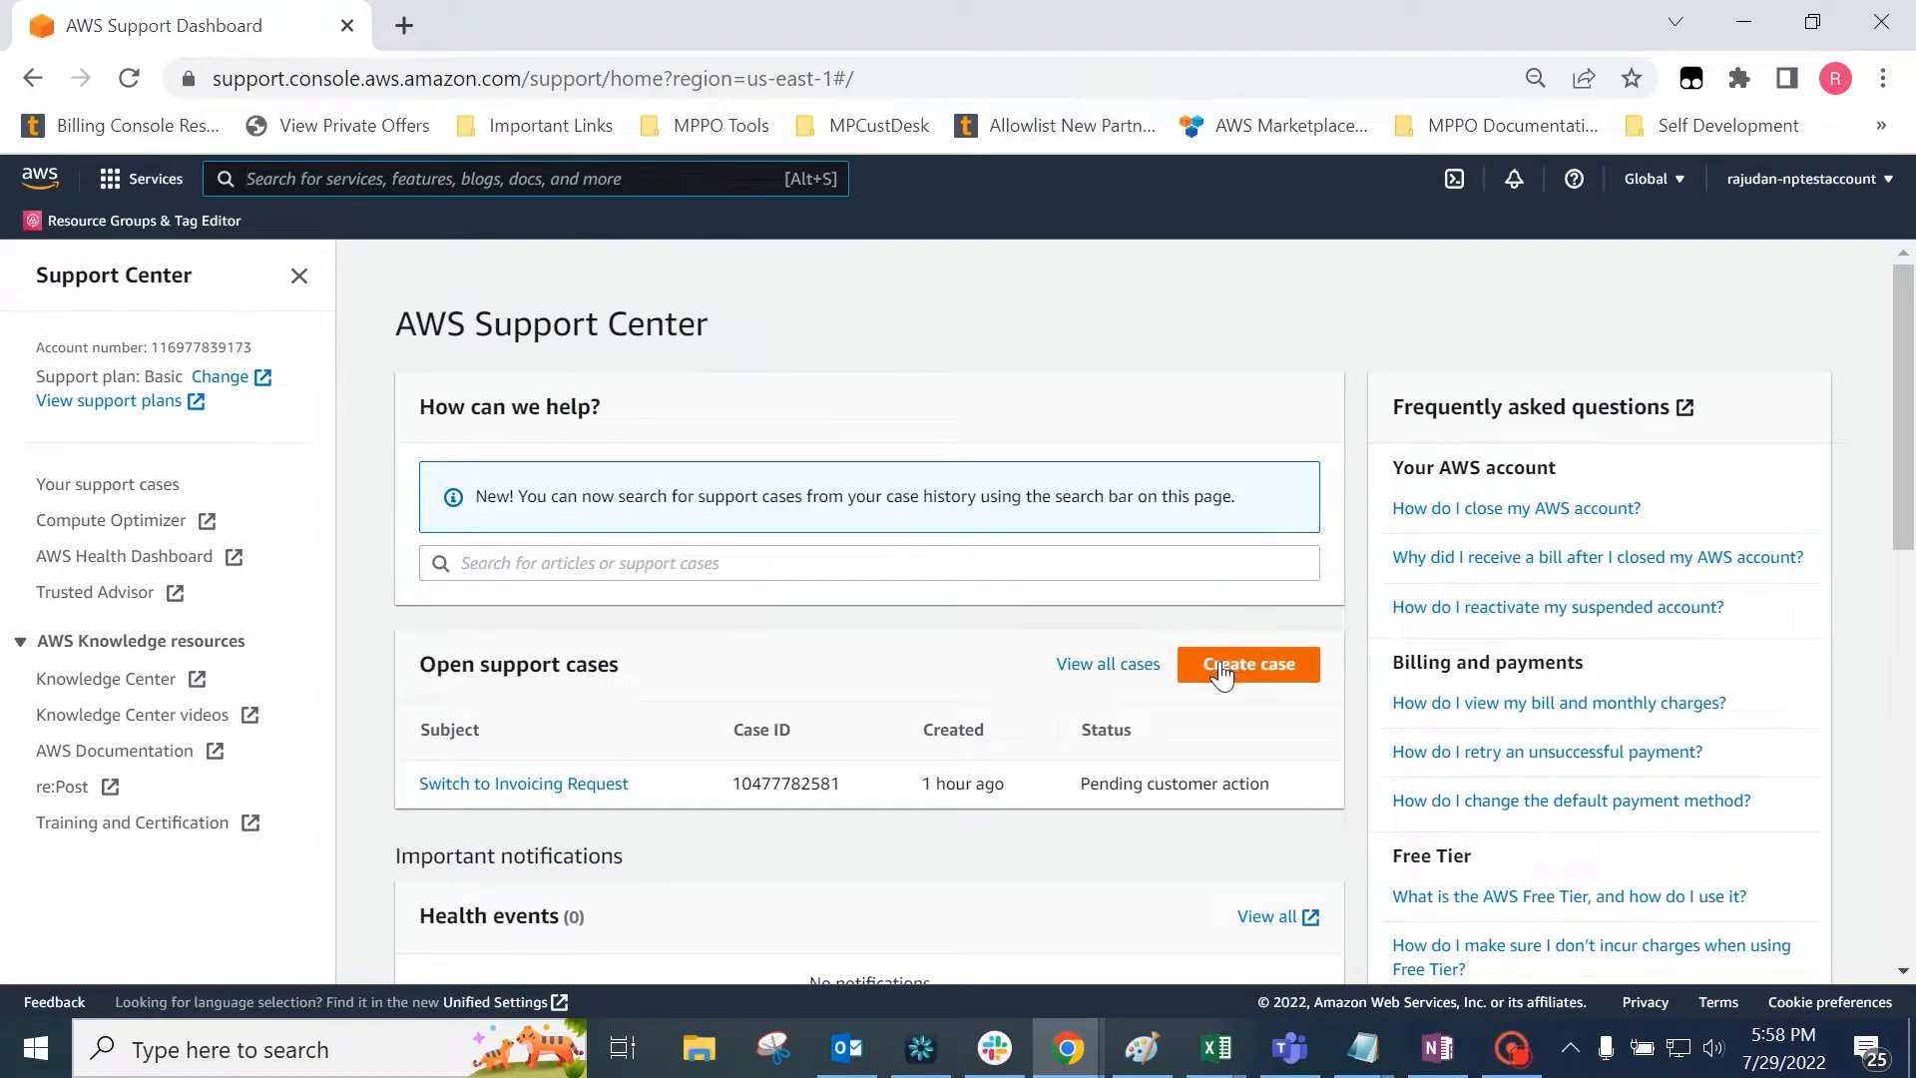
{"action": "left_click", "coordinate": [1247, 664]}
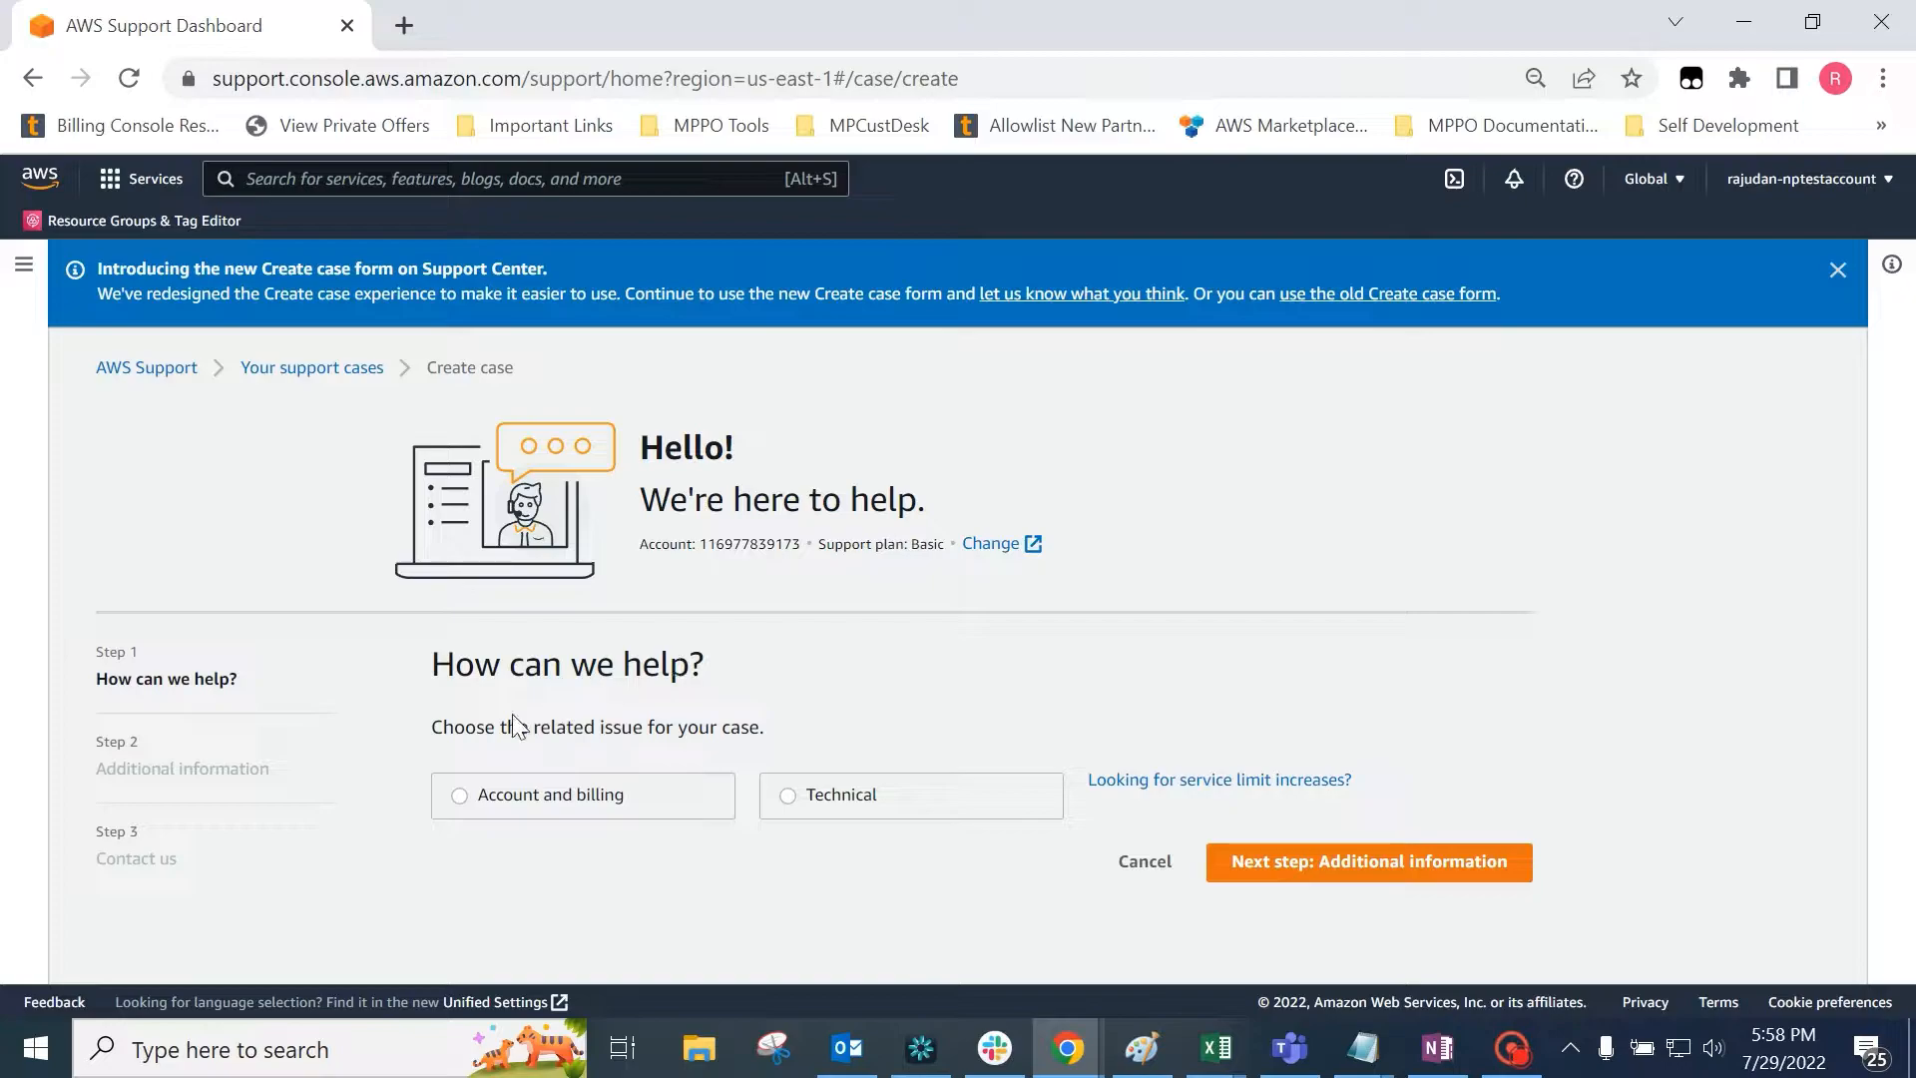
Classify the case as Account and billing, Marketplace Buyer Request general question, and continue.
{"action": "left_click", "coordinate": [457, 794]}
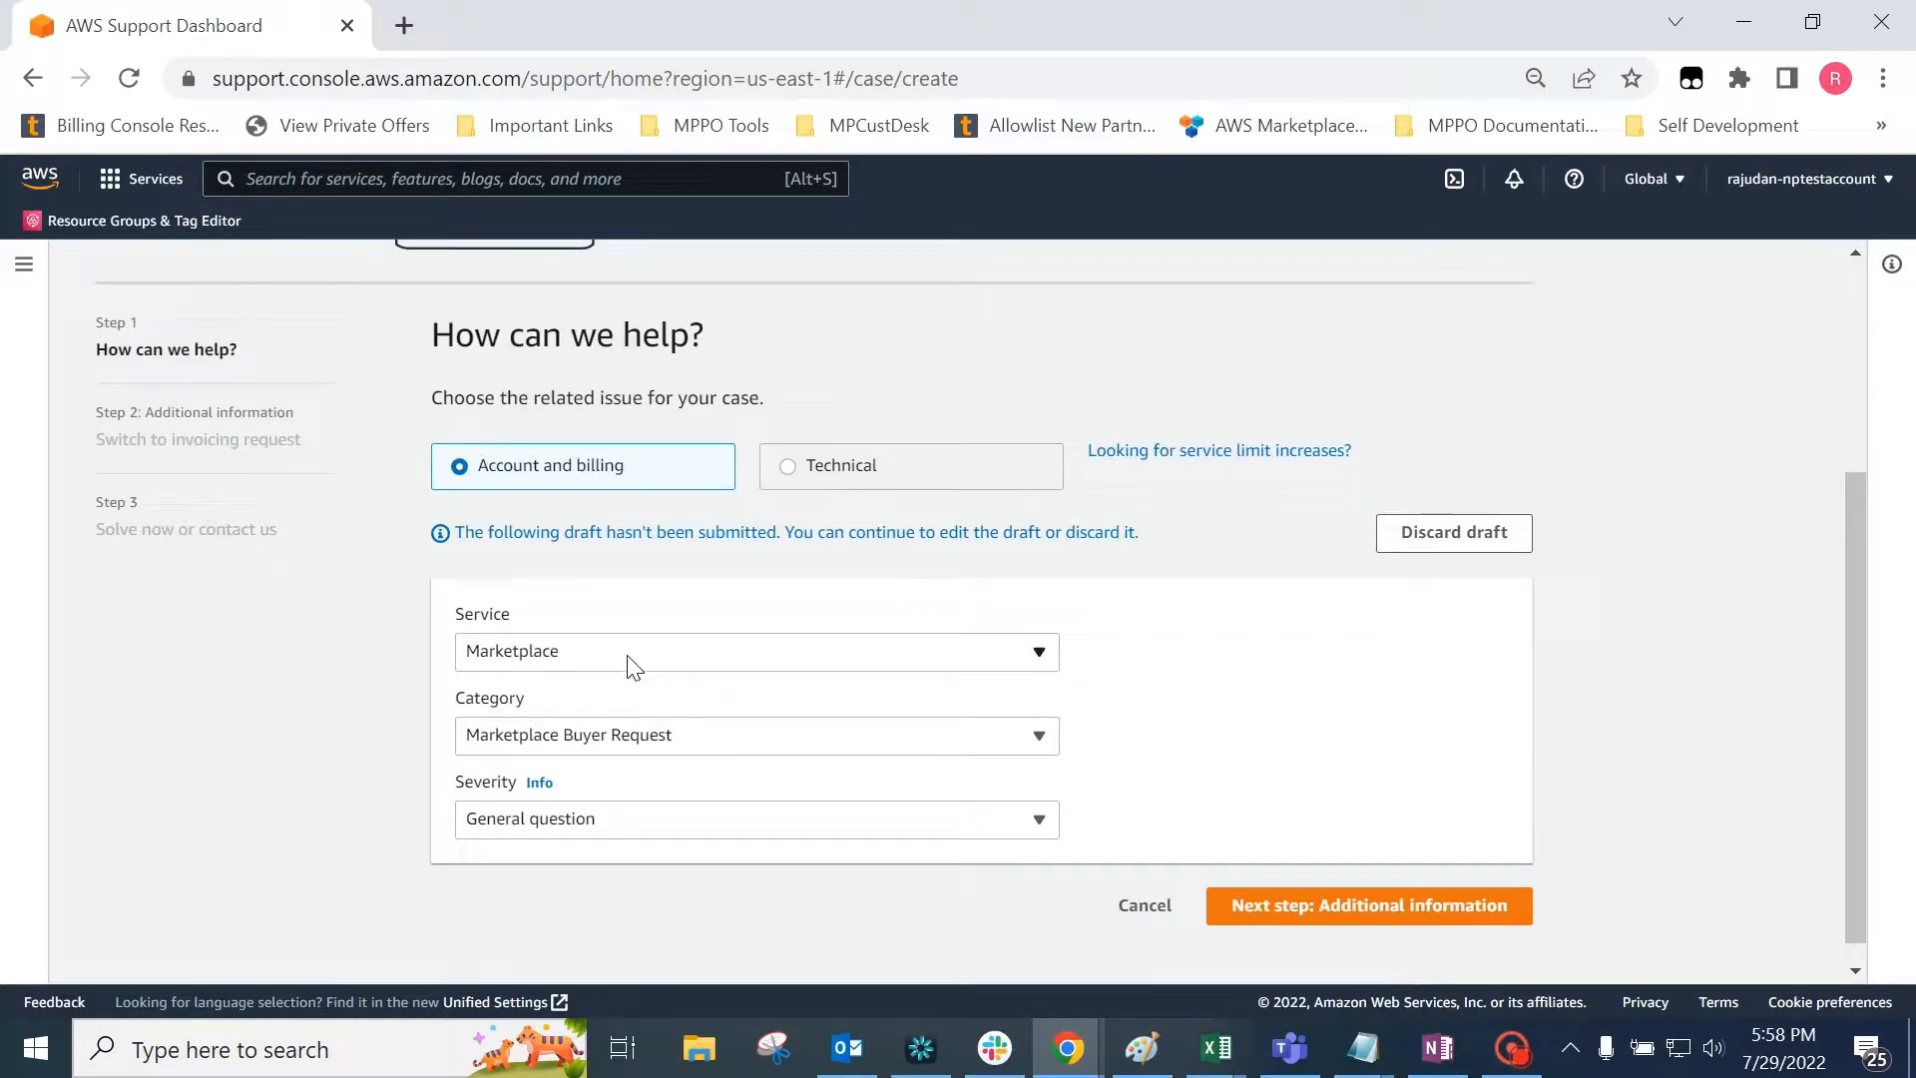
{"action": "mouse_move", "coordinate": [691, 763]}
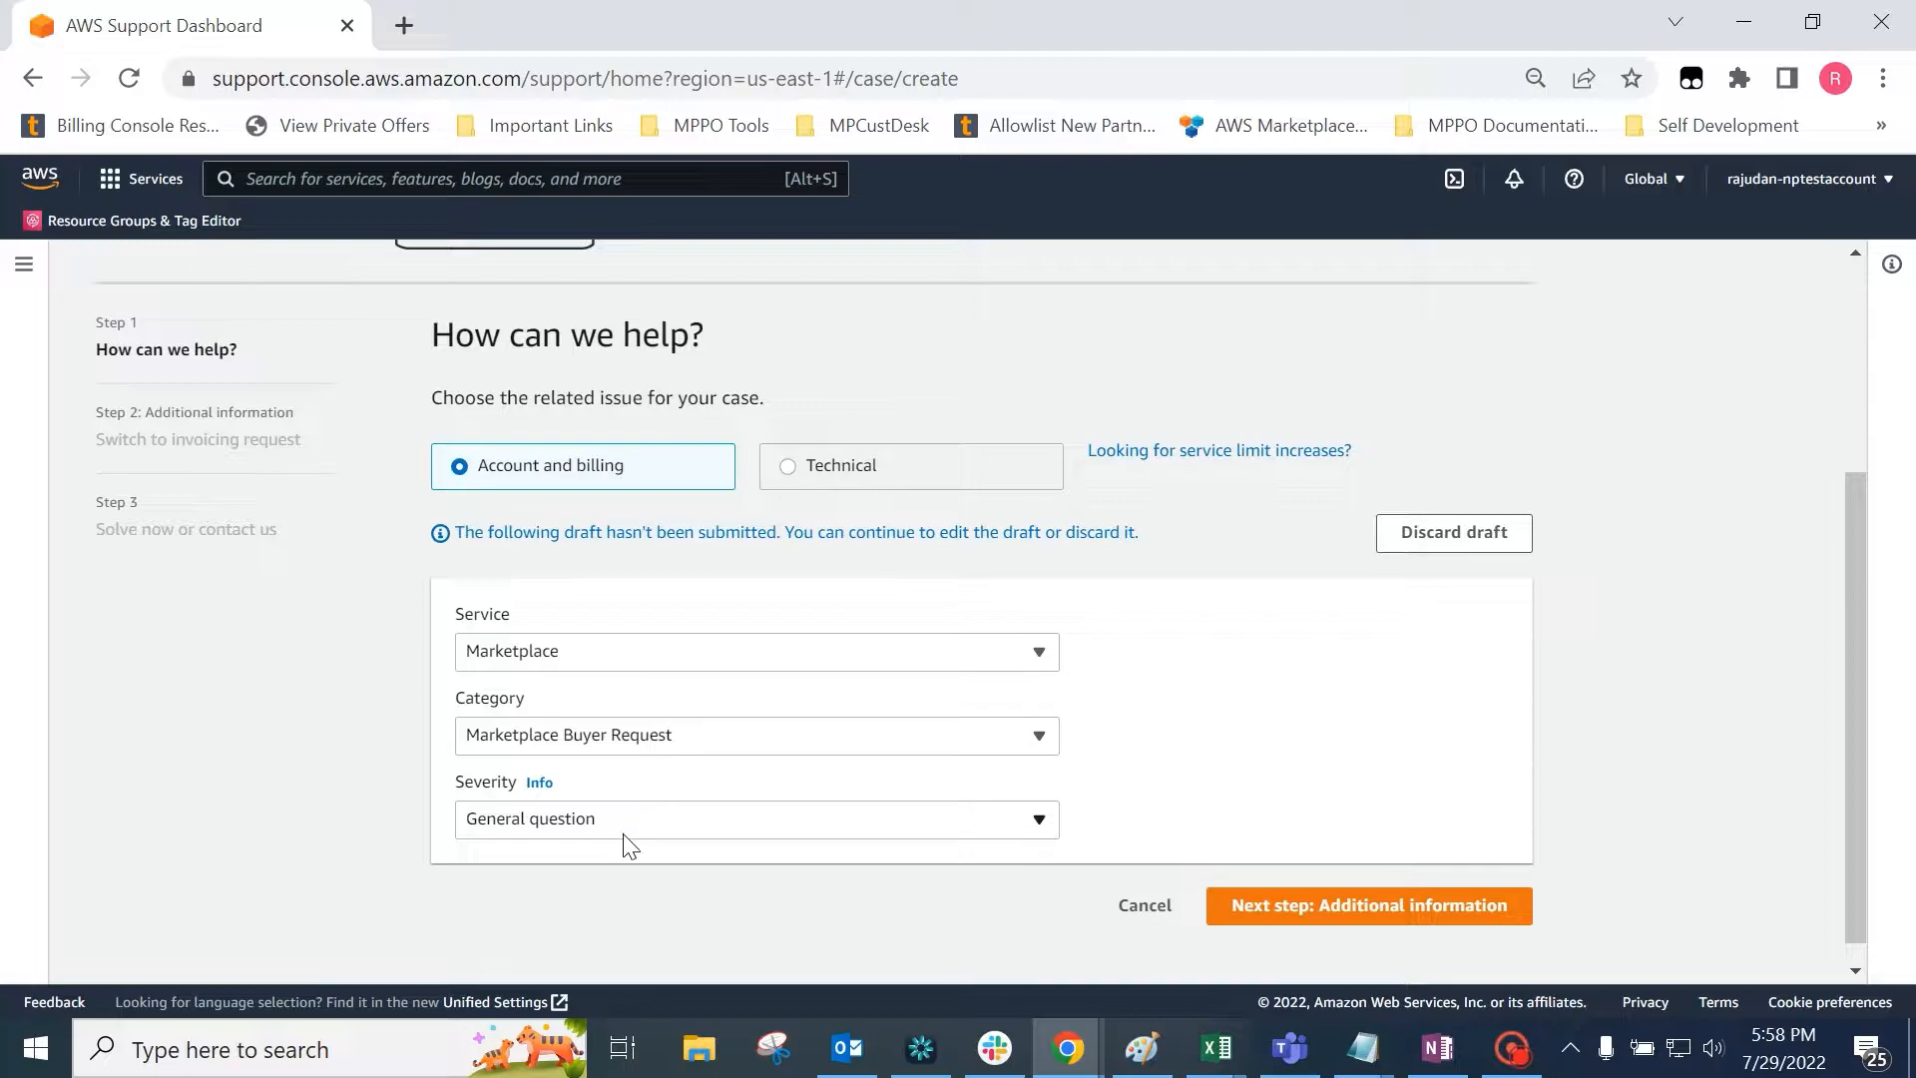
{"action": "mouse_move", "coordinate": [1285, 930]}
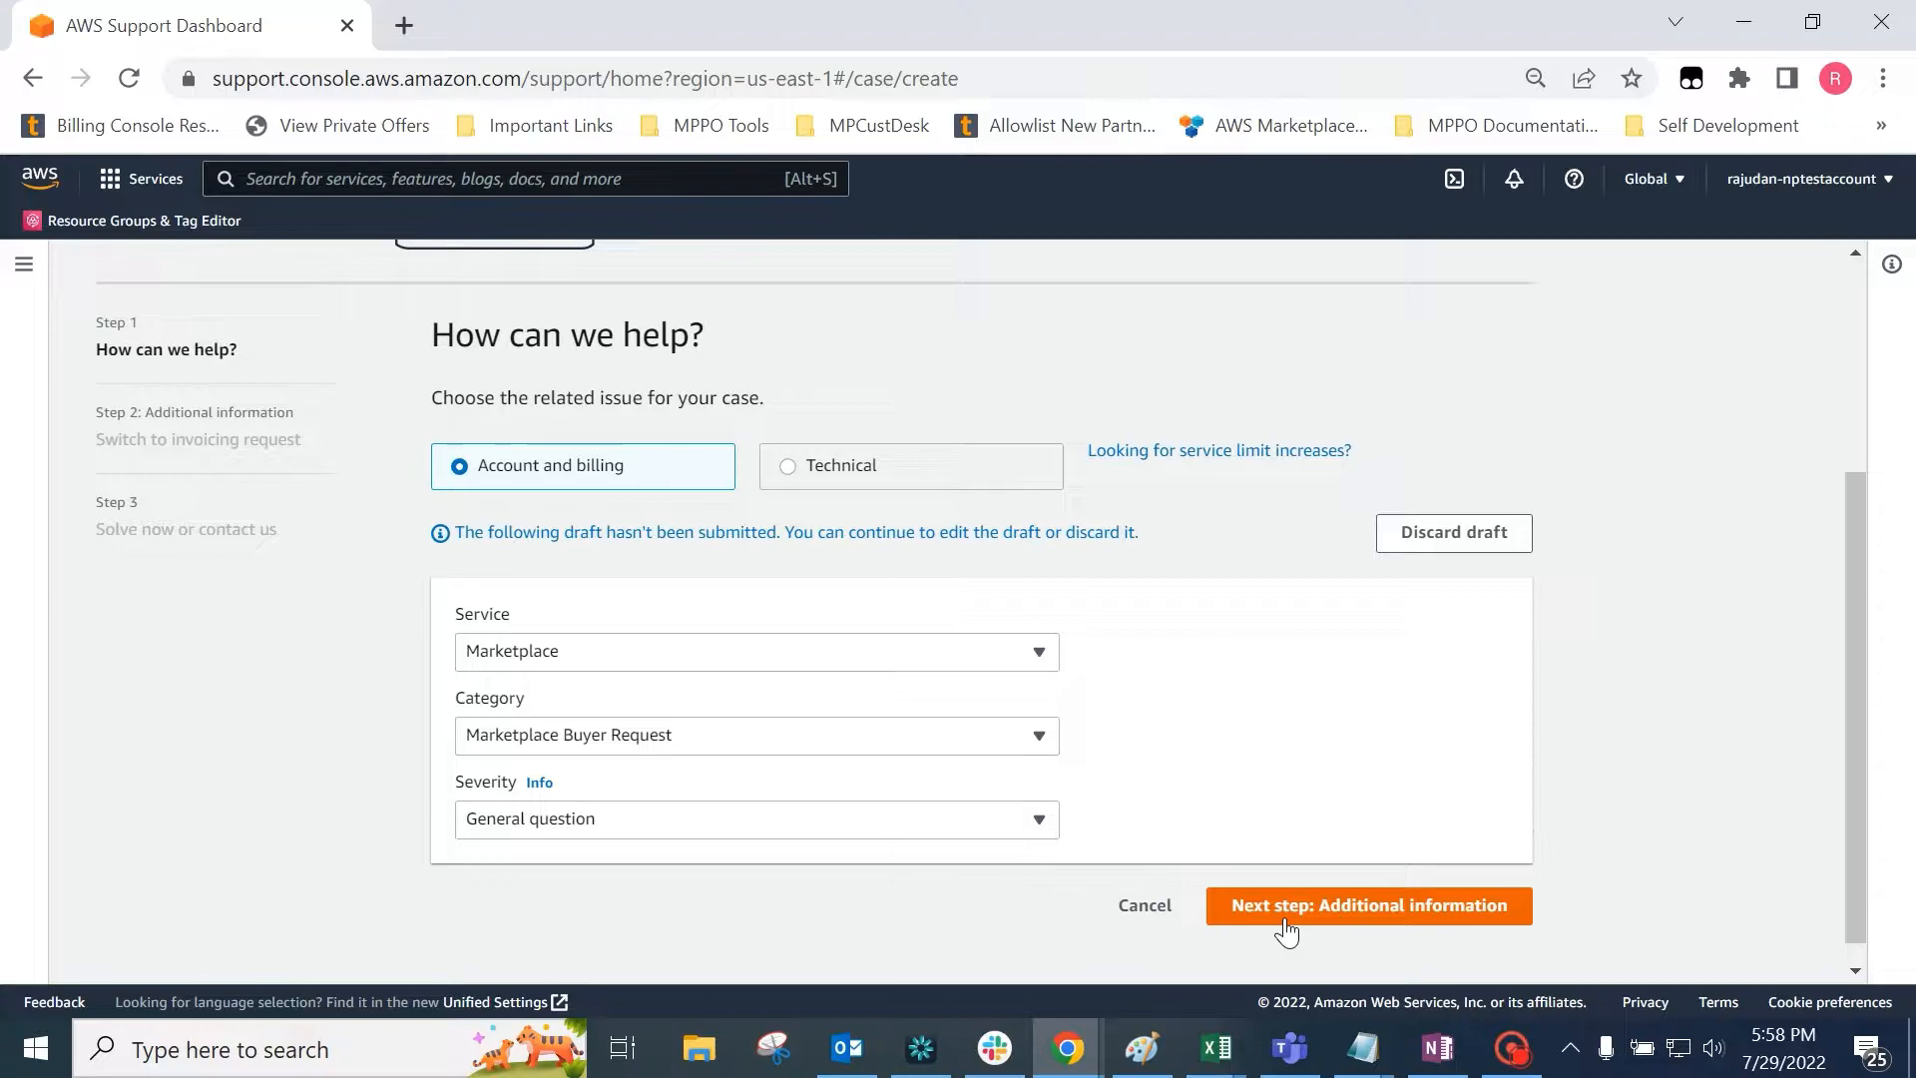
{"action": "left_click", "coordinate": [1369, 906]}
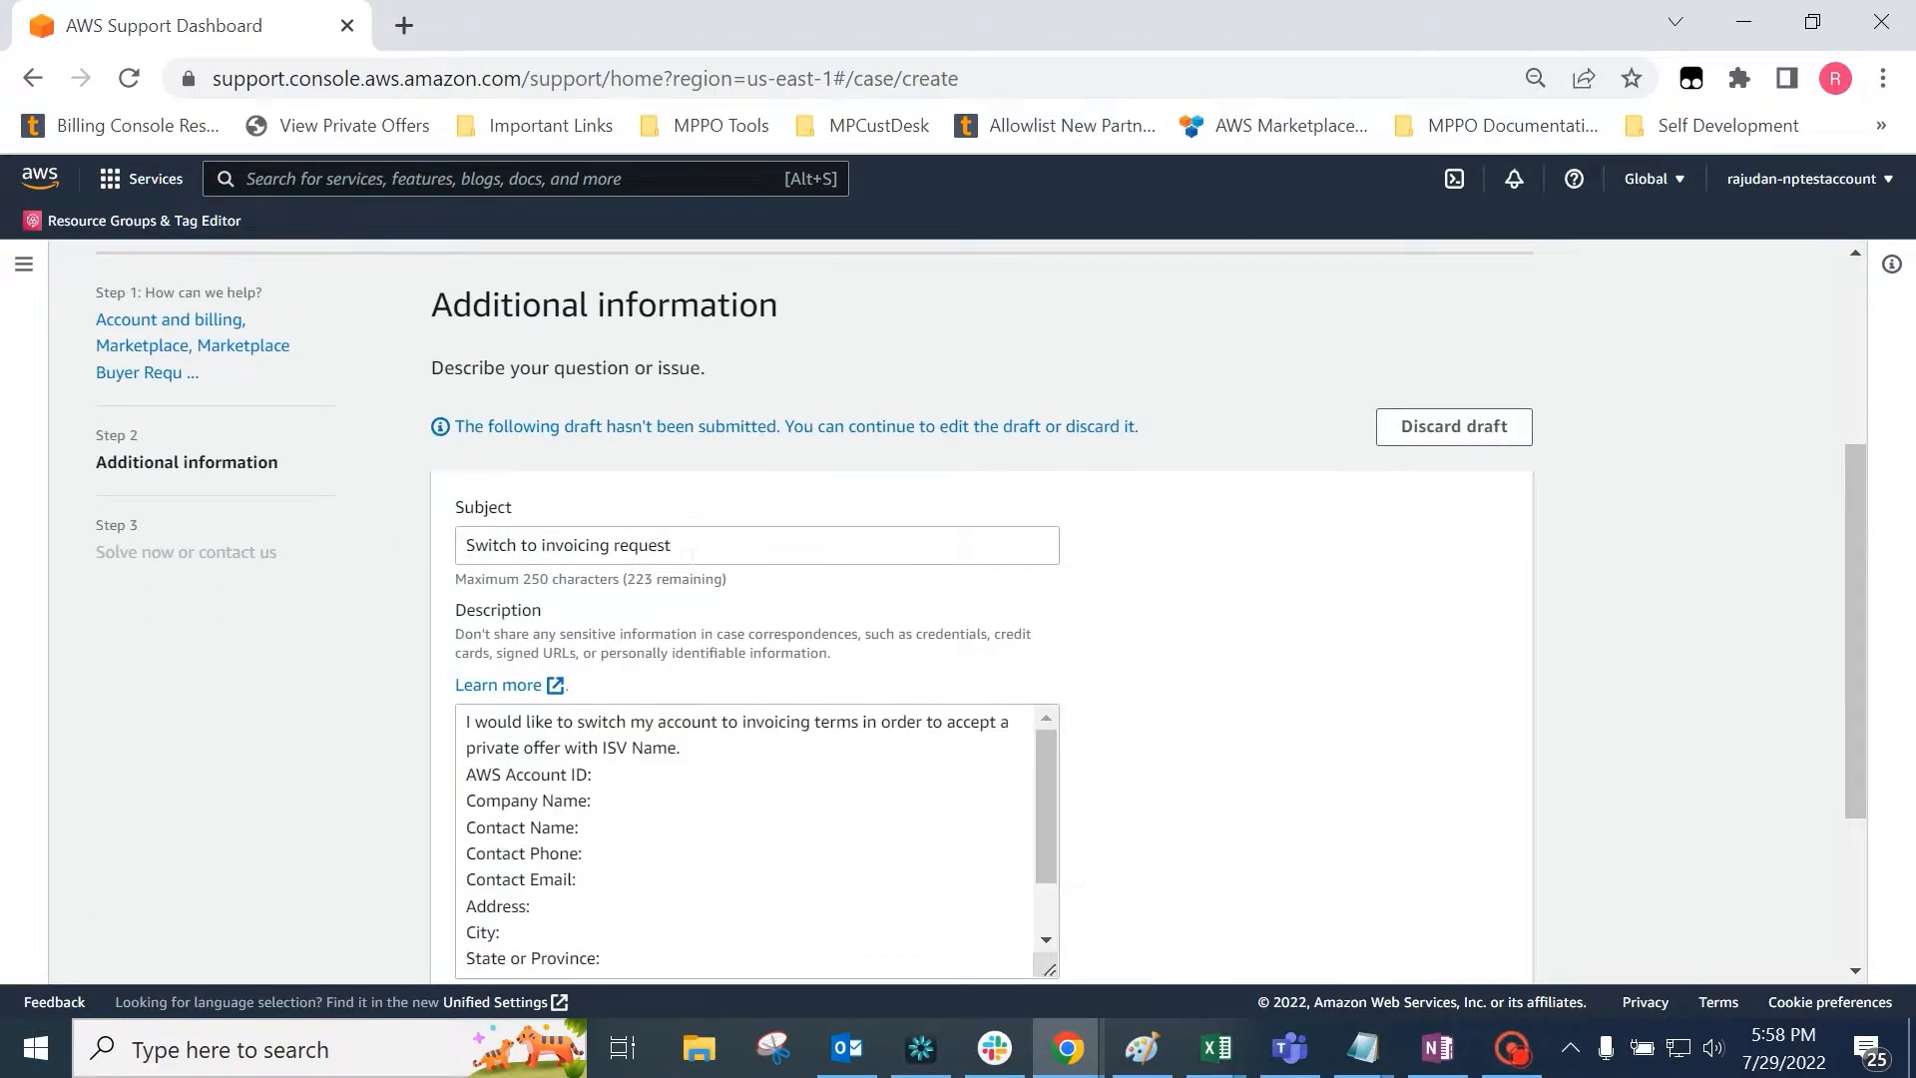
Review the prefilled Switch to invoicing request subject and description, then continue to contact options.
{"action": "scroll", "scroll_direction": "down", "scroll_amount": 3}
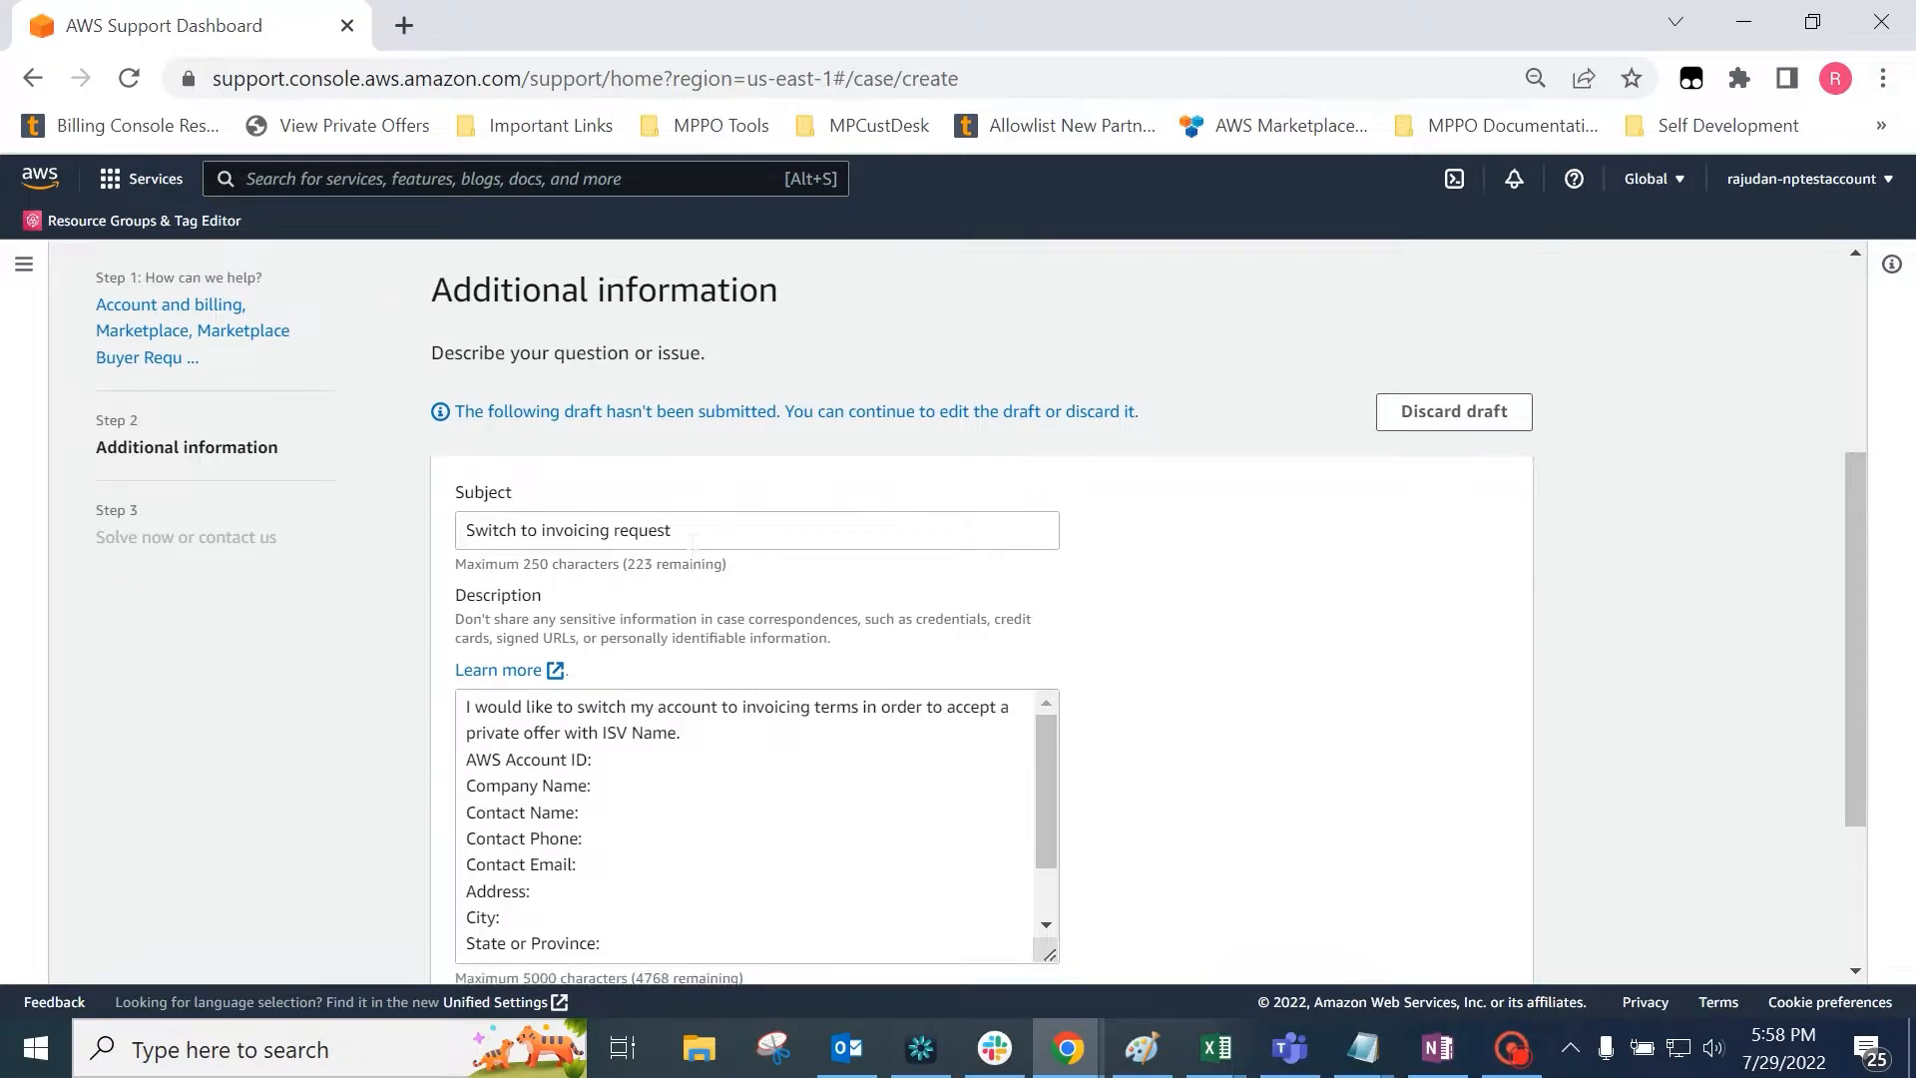
{"action": "scroll", "scroll_direction": "down", "scroll_amount": 3}
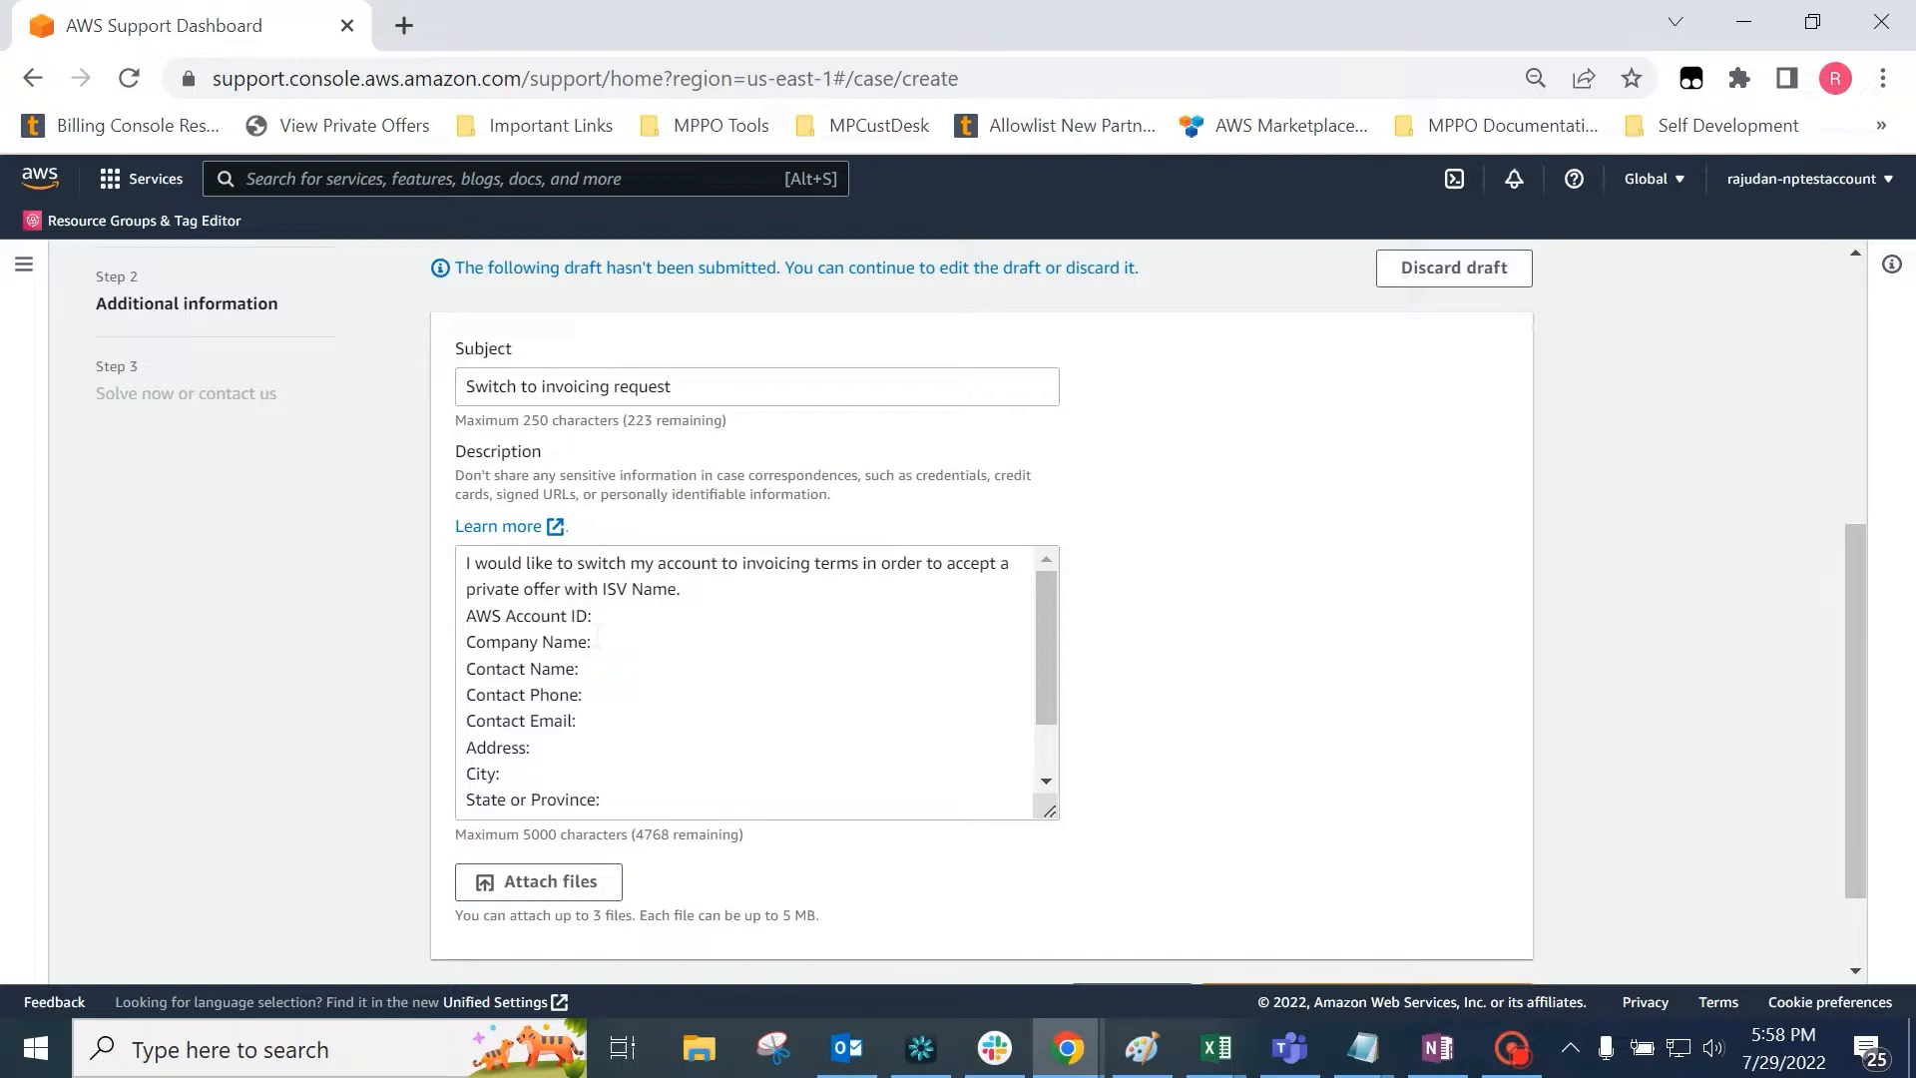
{"action": "scroll", "scroll_direction": "down", "scroll_amount": 3}
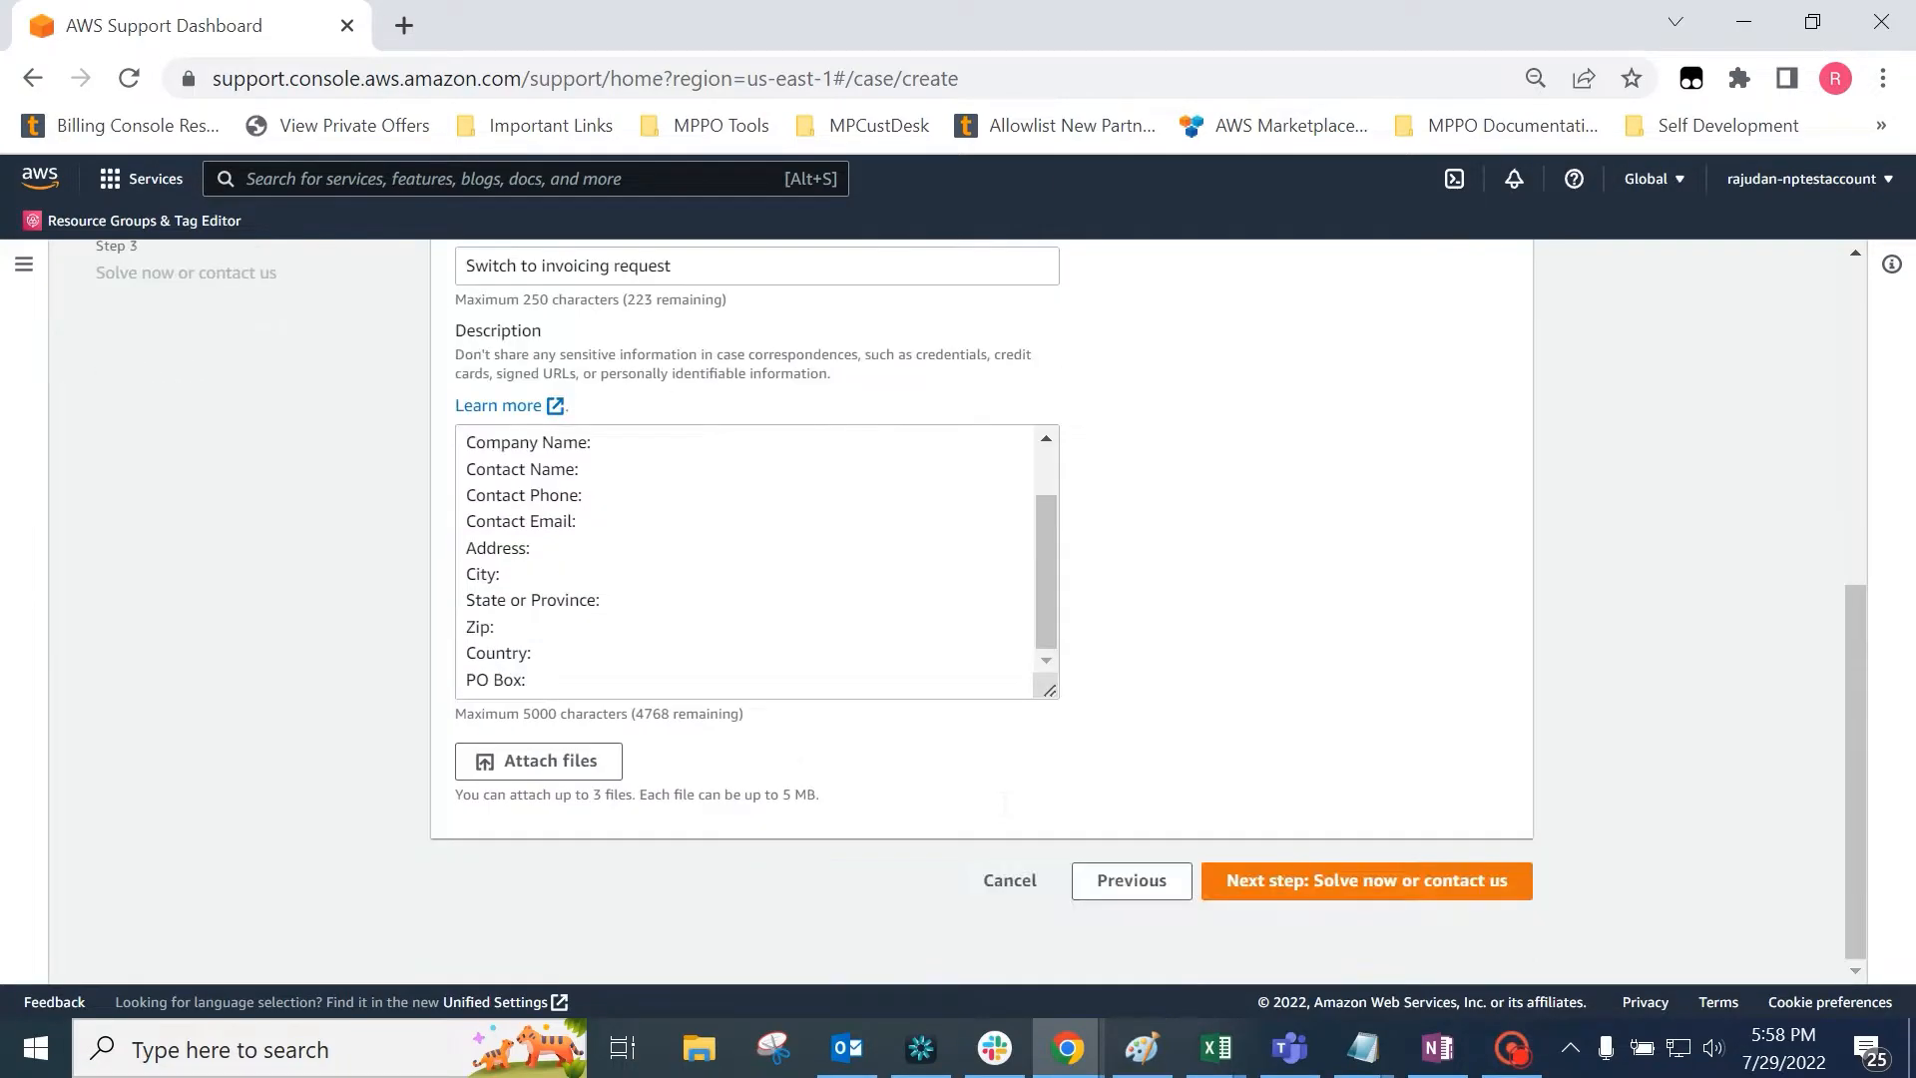
{"action": "left_click", "coordinate": [1365, 880]}
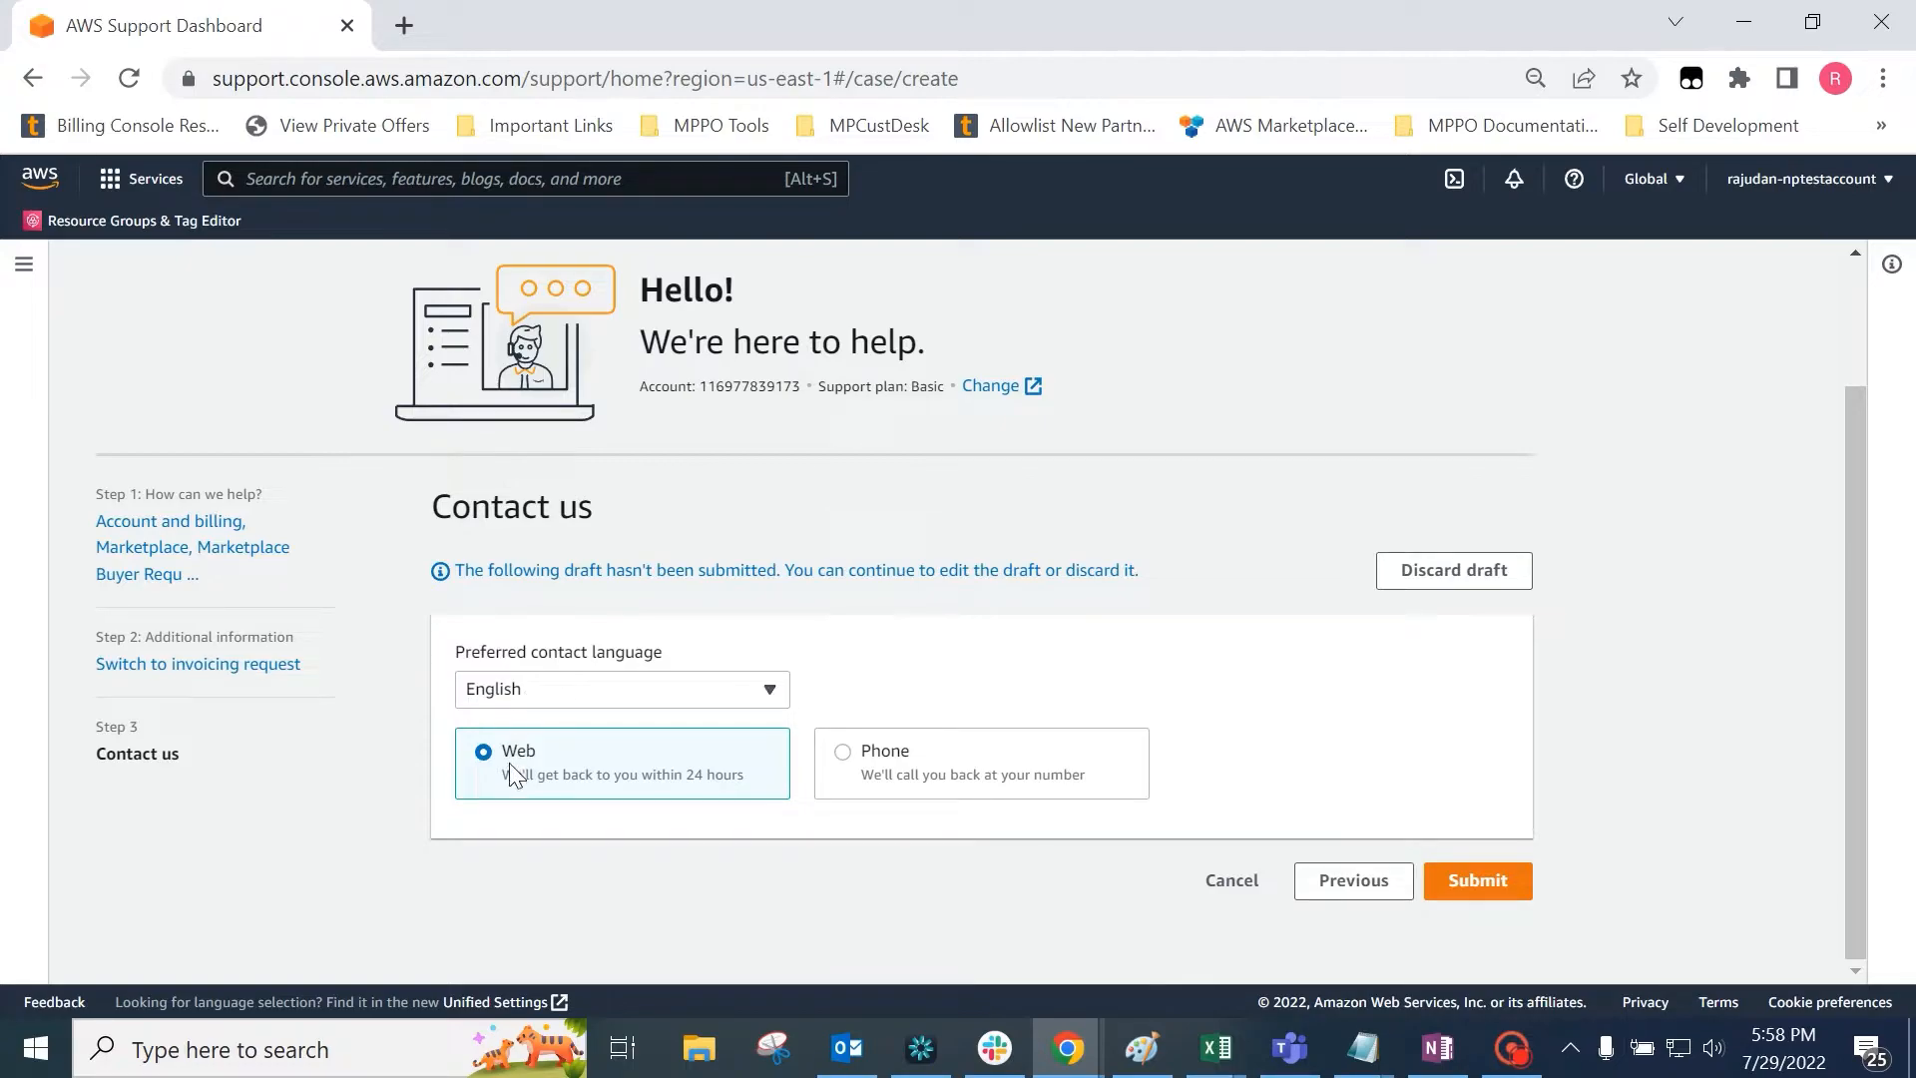
{"action": "mouse_move", "coordinate": [1489, 894]}
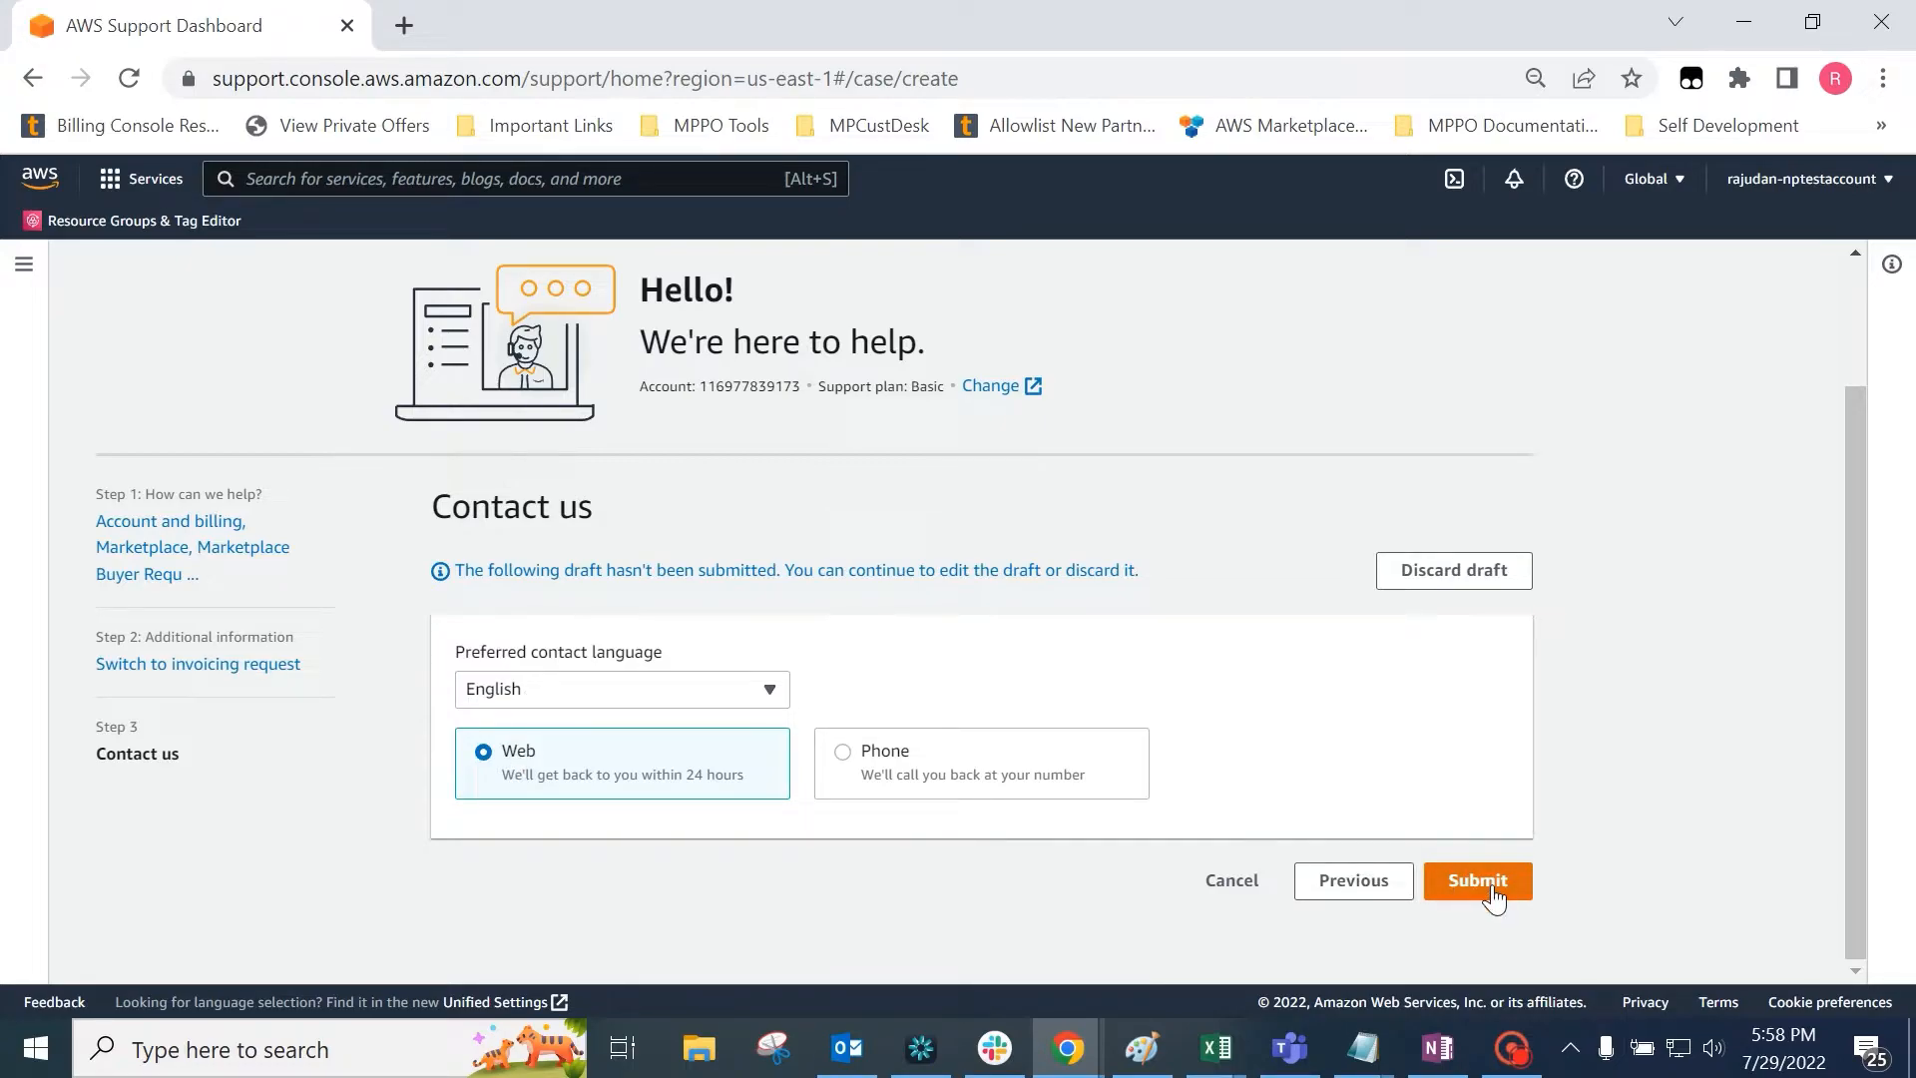
Submit the case with English language and Web contact selected.
{"action": "left_click", "coordinate": [1477, 882]}
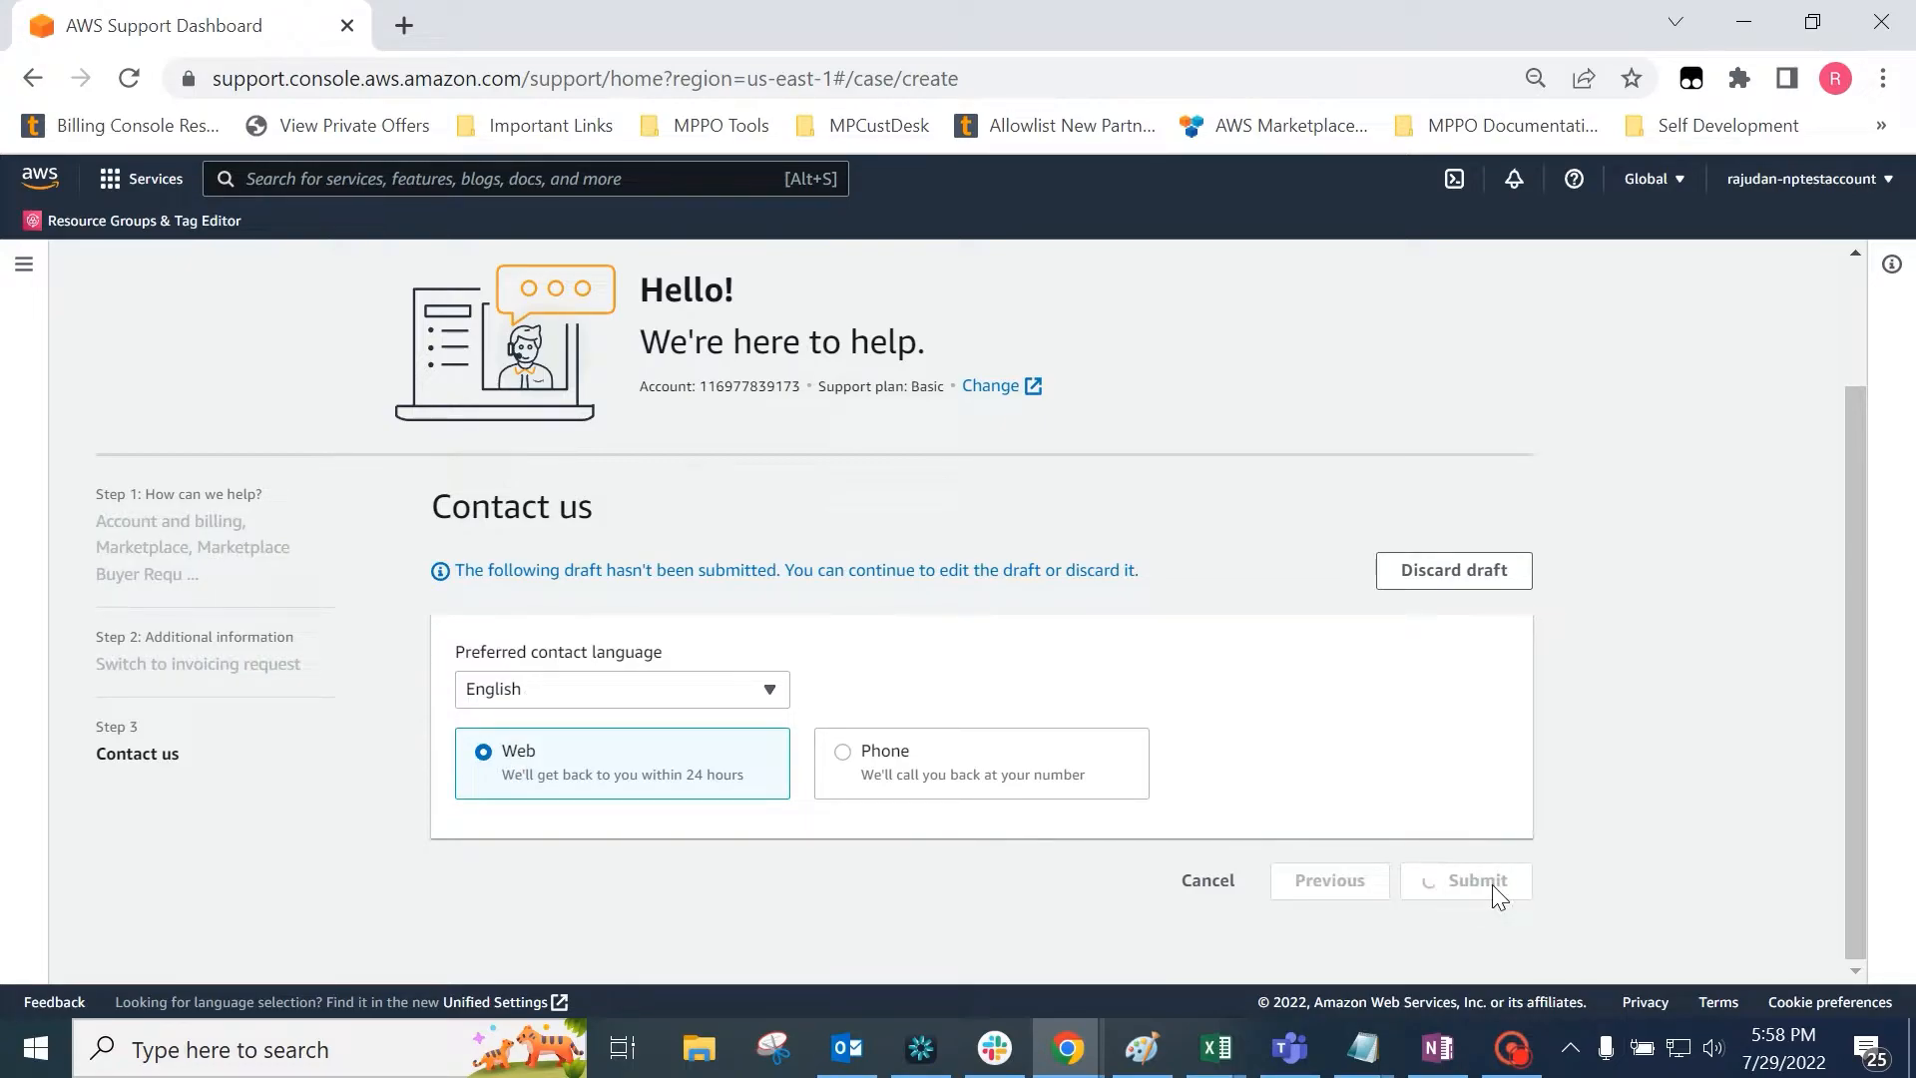
{"action": "left_click", "coordinate": [1480, 880]}
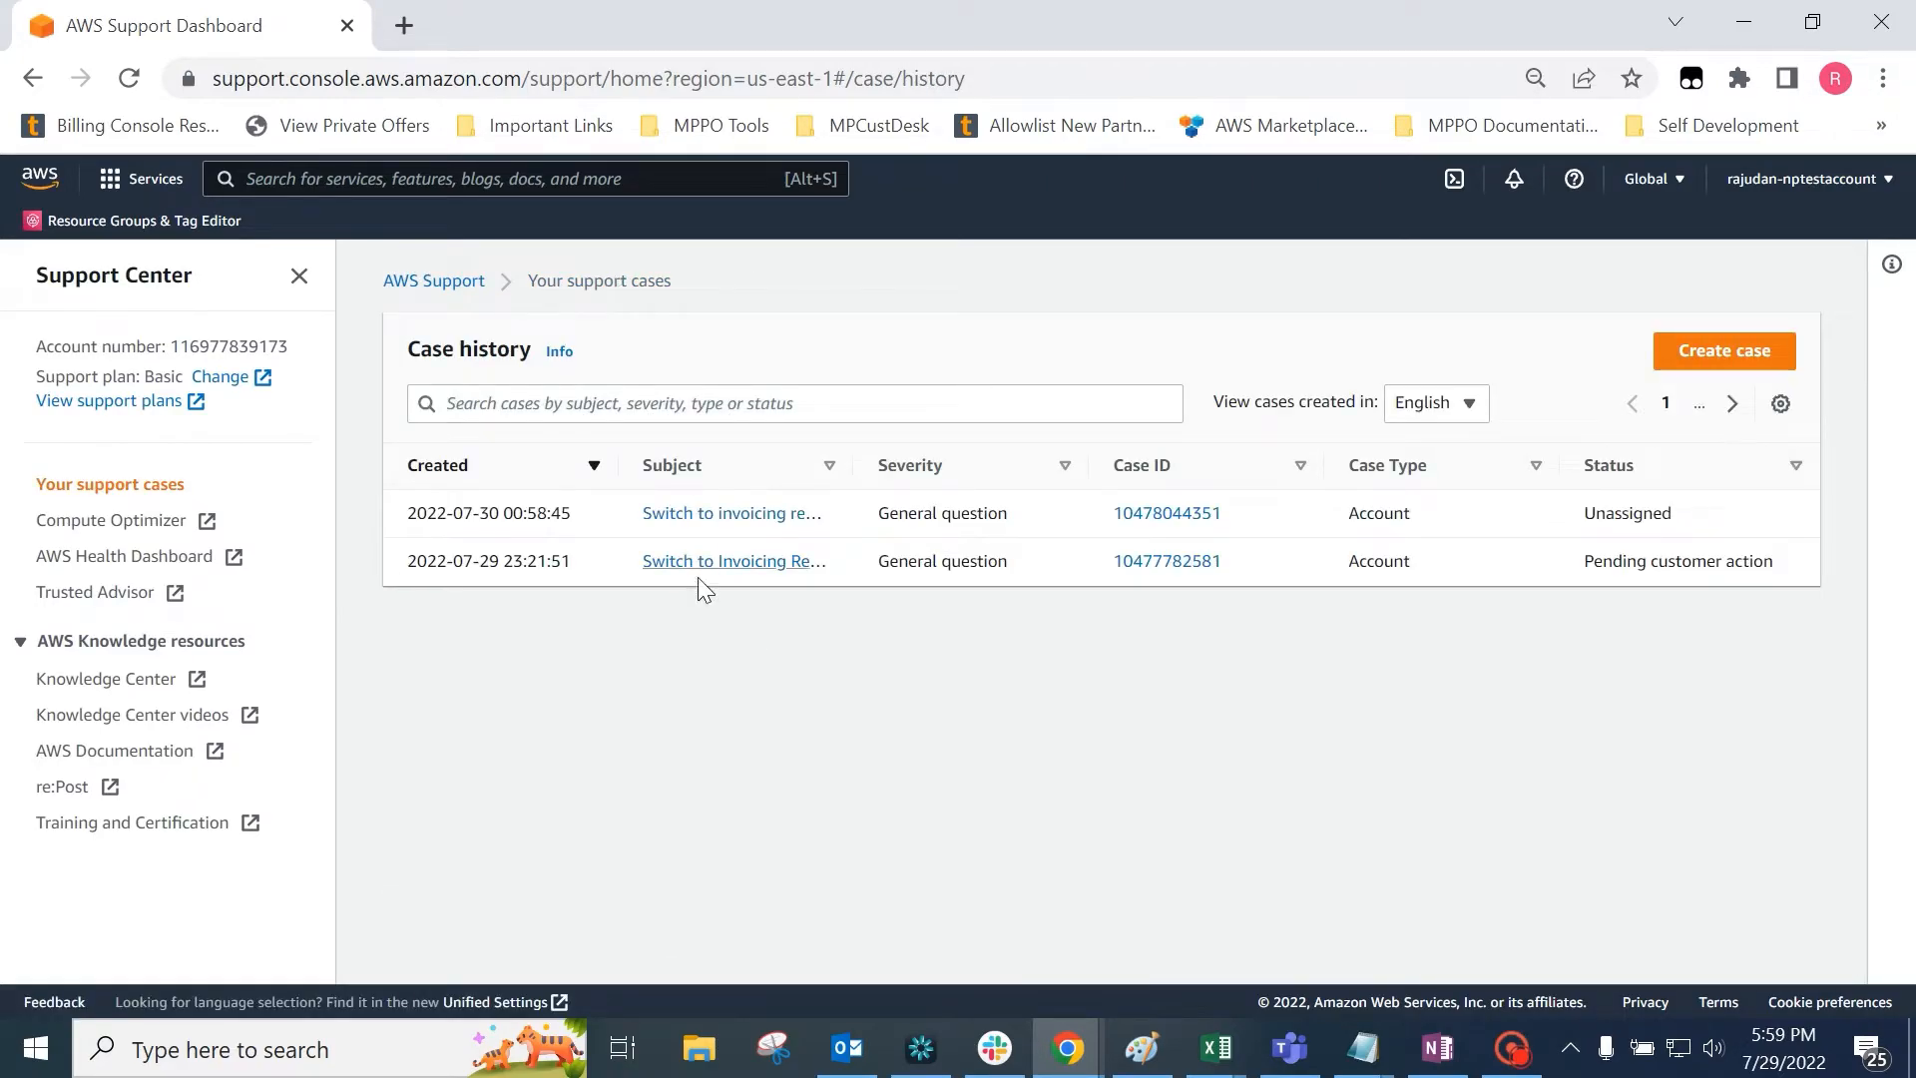
{"action": "mouse_move", "coordinate": [722, 571]}
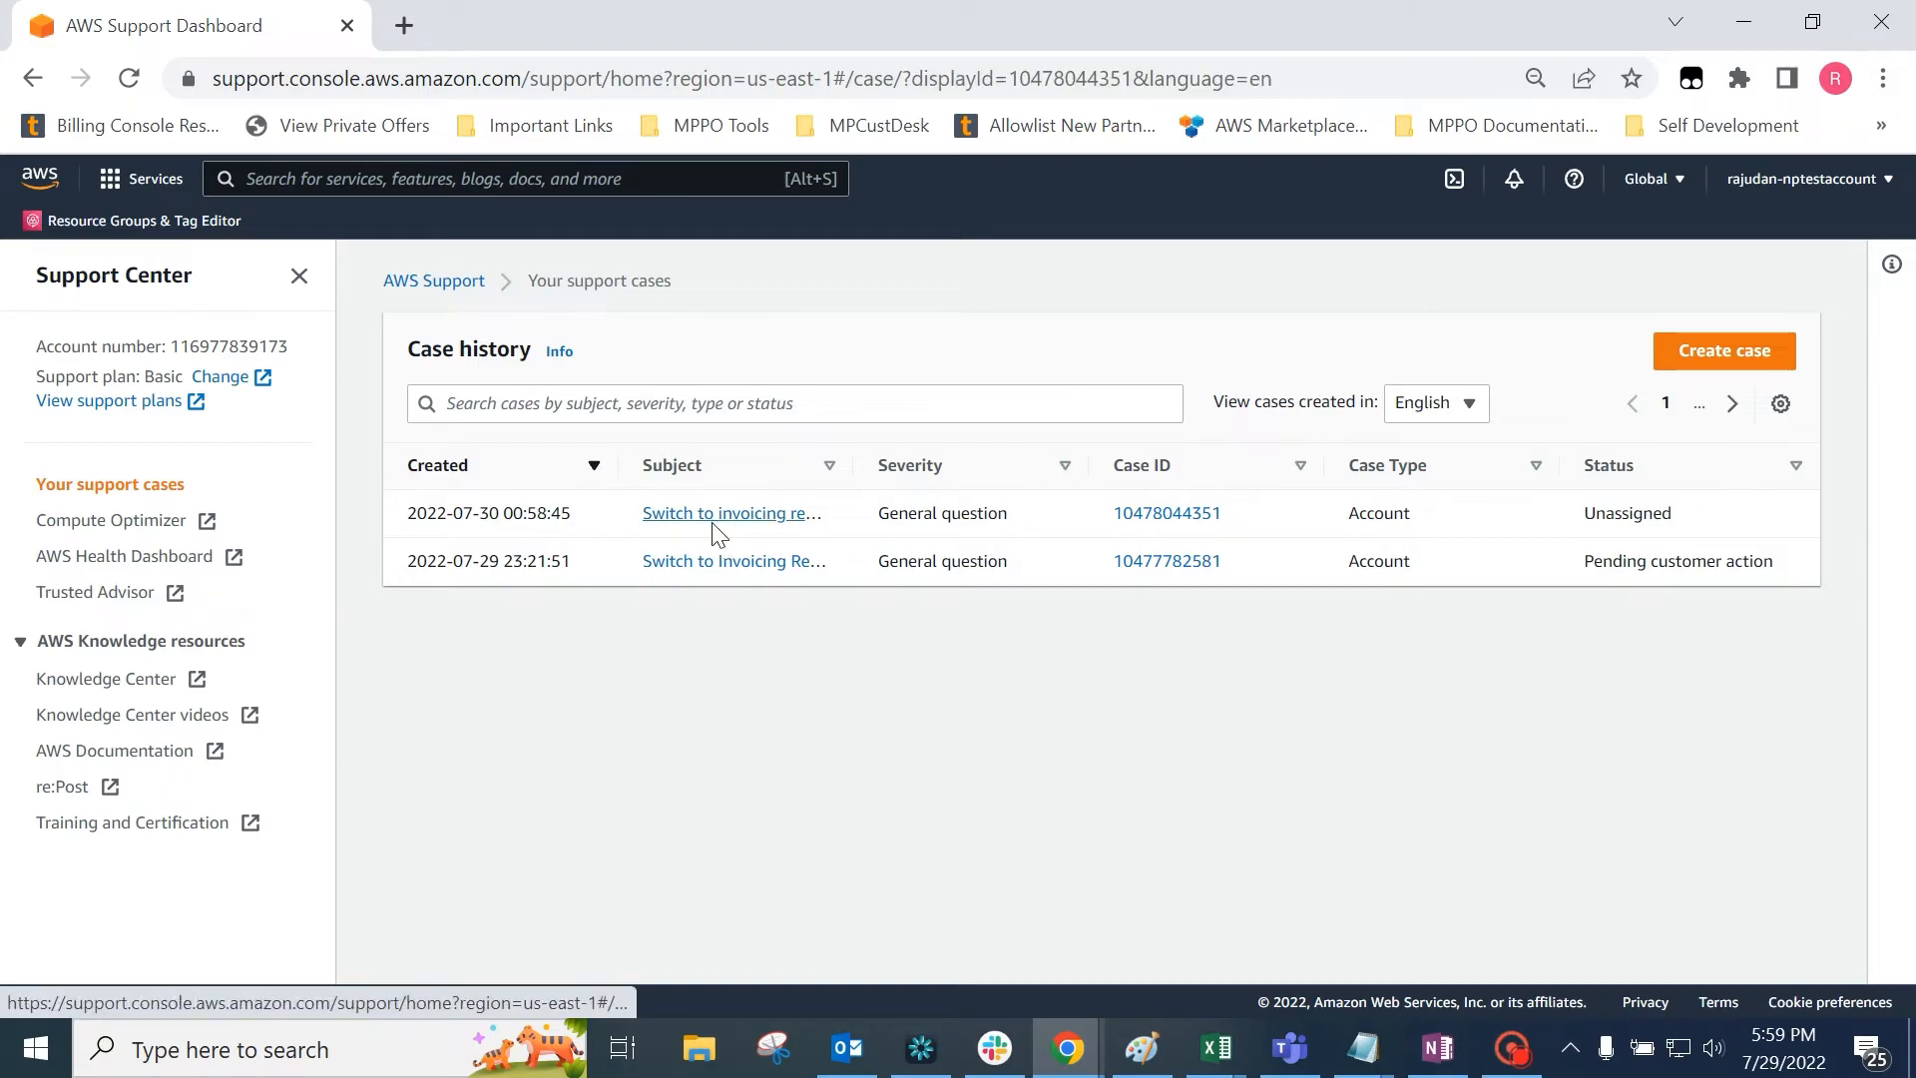
View the new case's correspondence, then the older Switch to Invoicing Request case's AWS reply.
{"action": "left_click", "coordinate": [731, 513]}
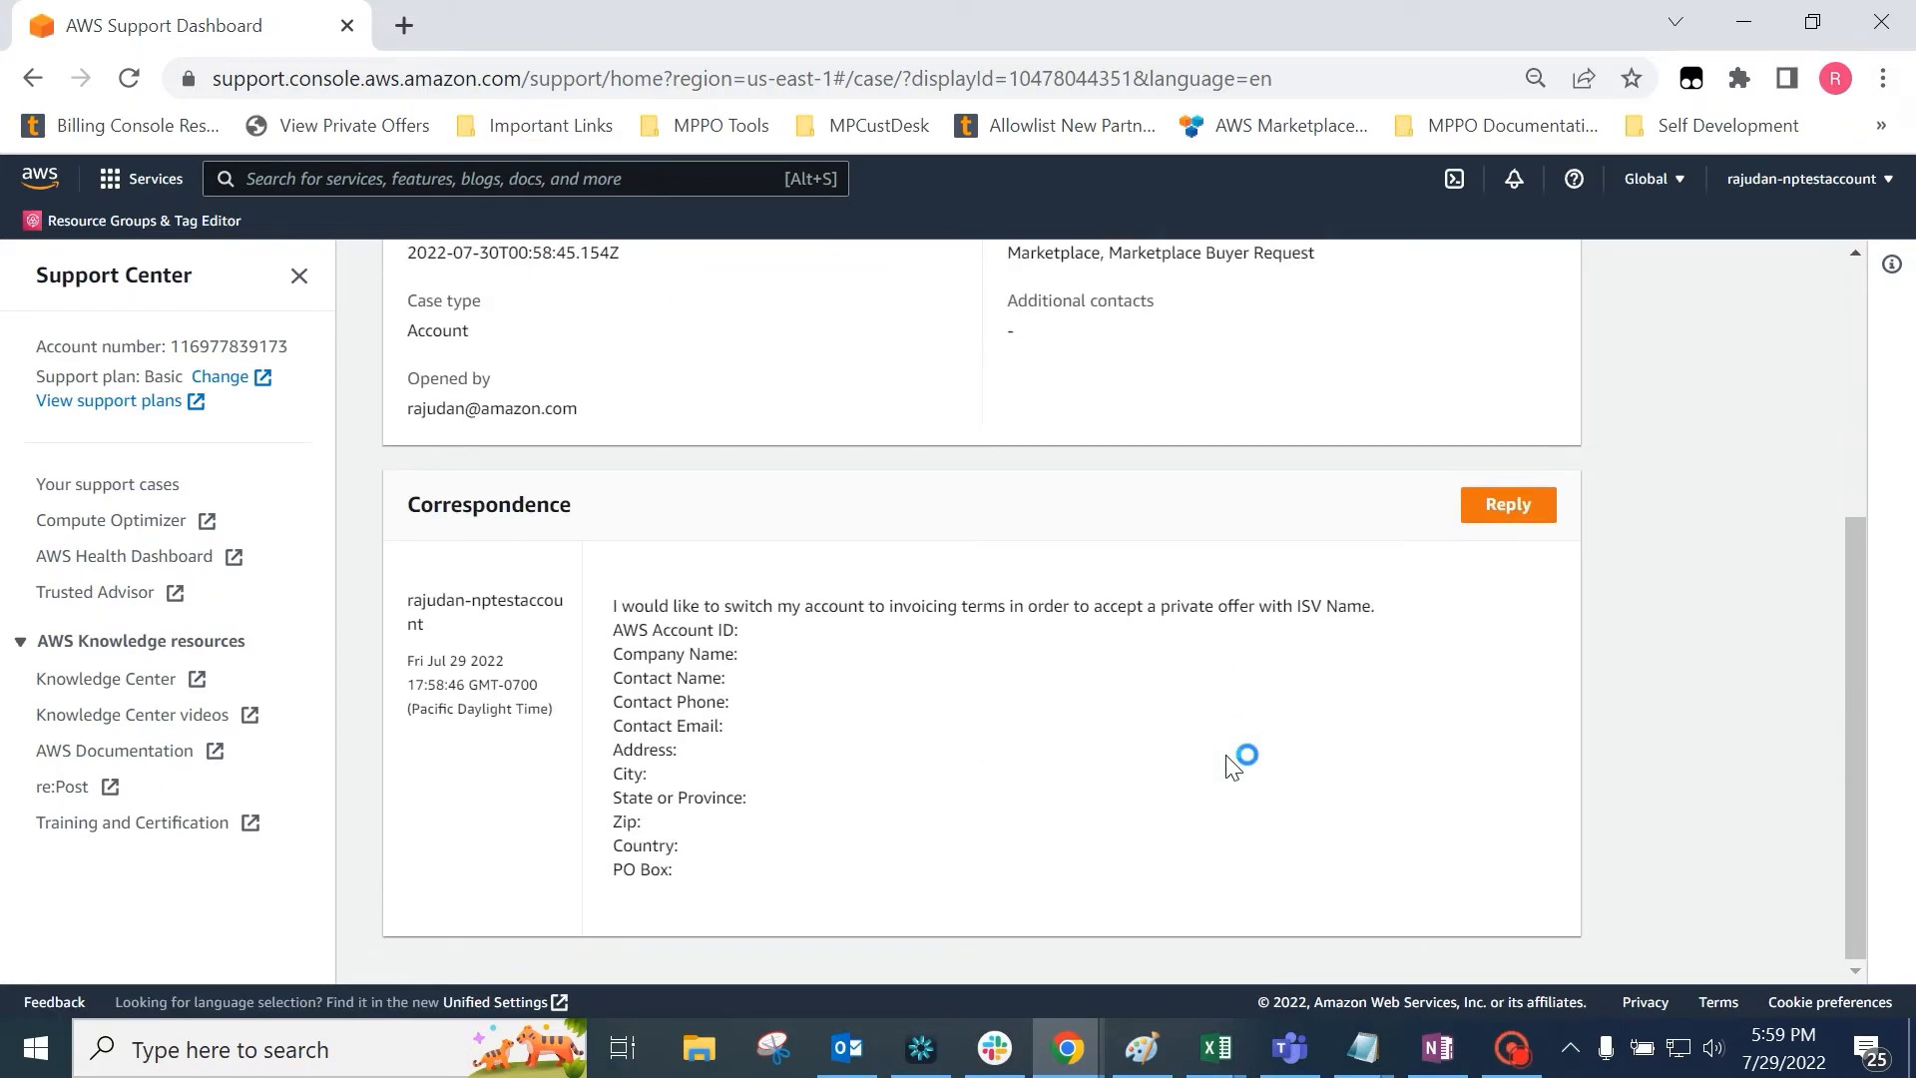
{"action": "scroll", "scroll_direction": "up", "scroll_amount": 3}
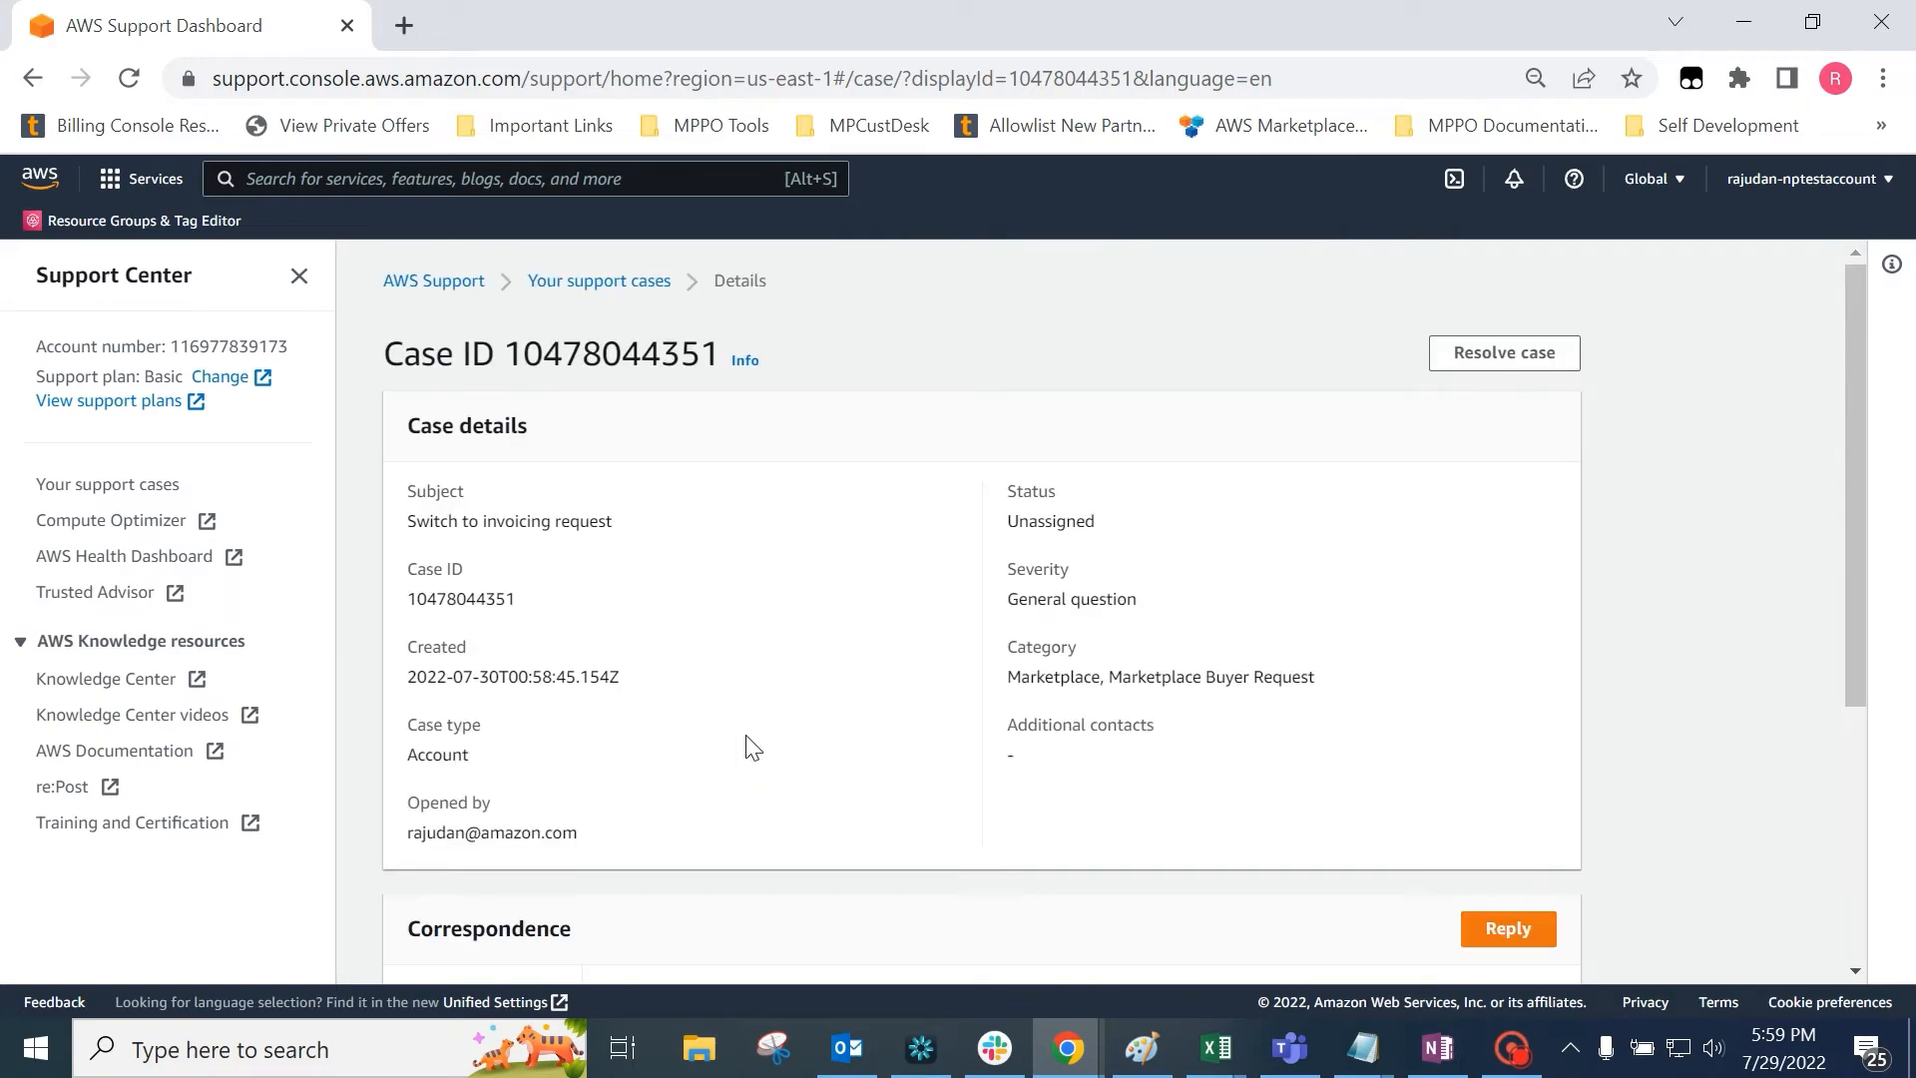
{"action": "left_click", "coordinate": [598, 280]}
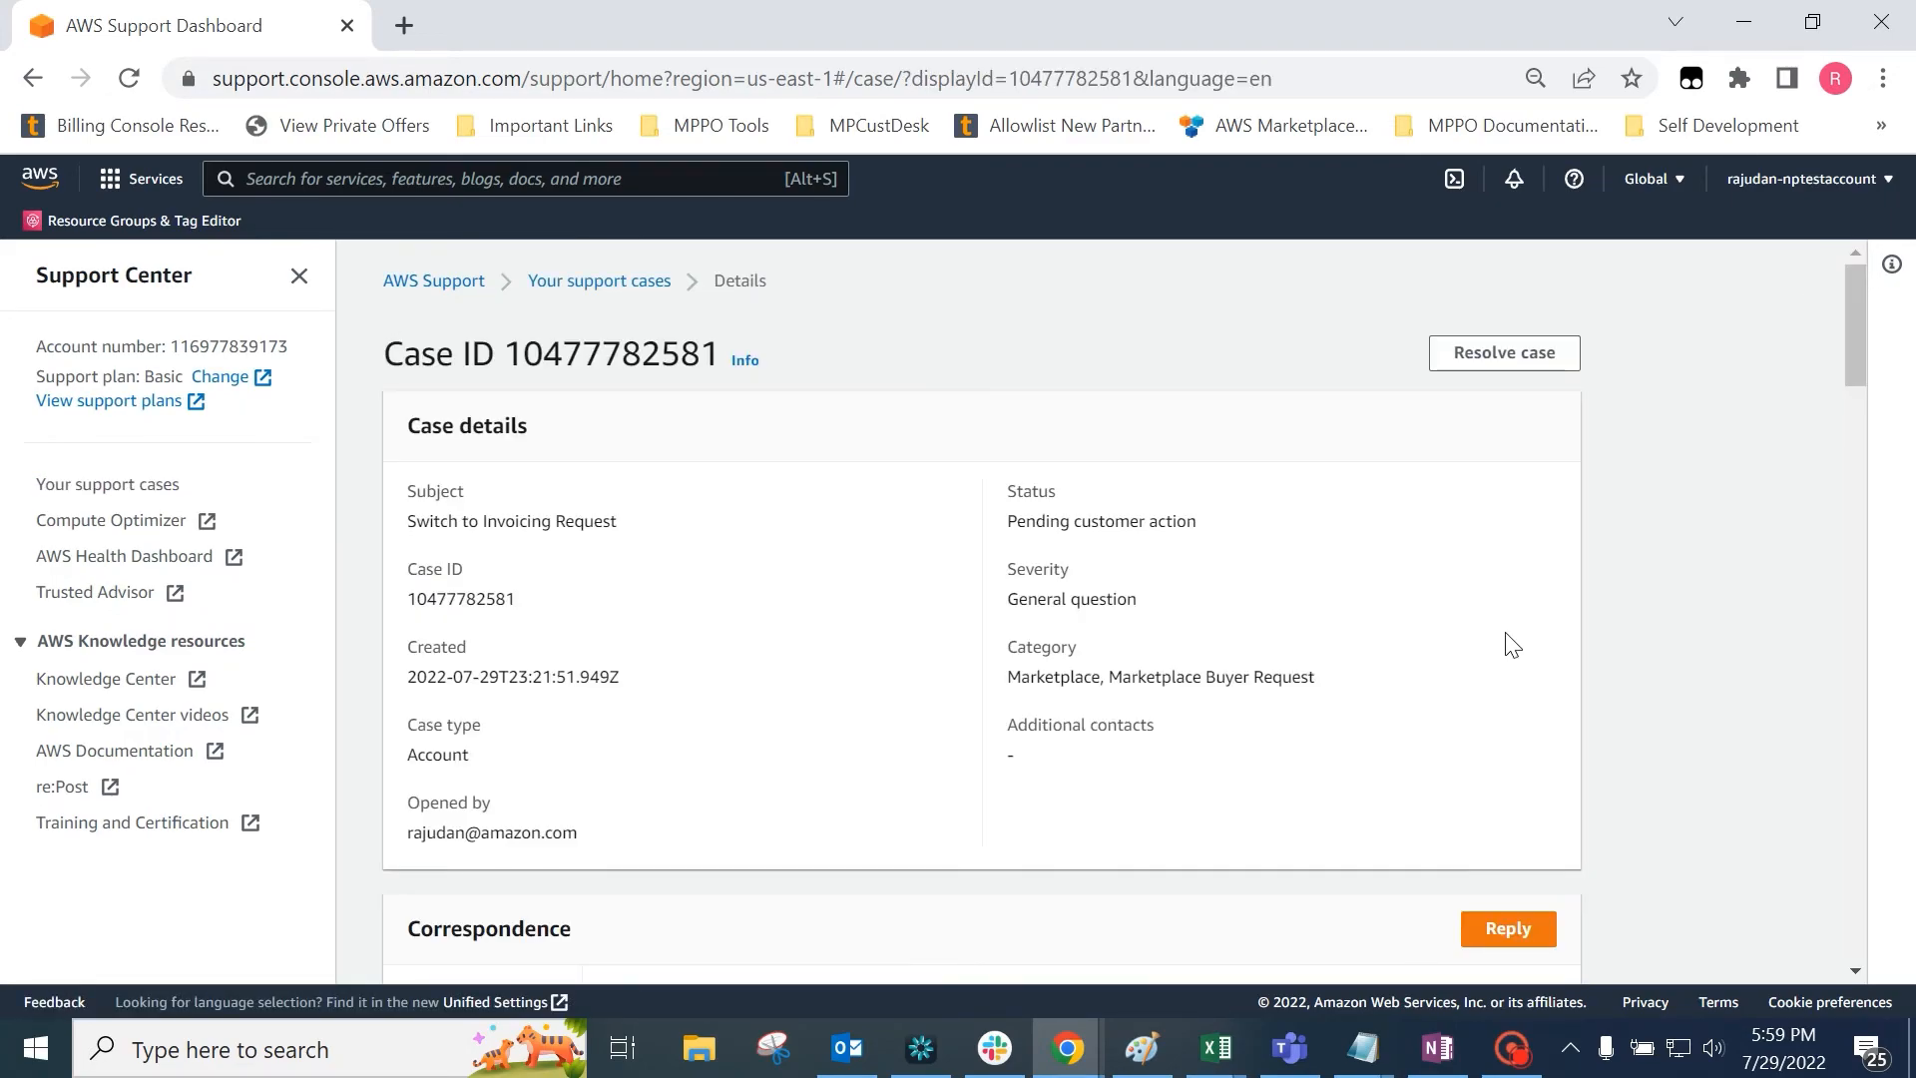
{"action": "scroll", "scroll_direction": "down", "scroll_amount": 3}
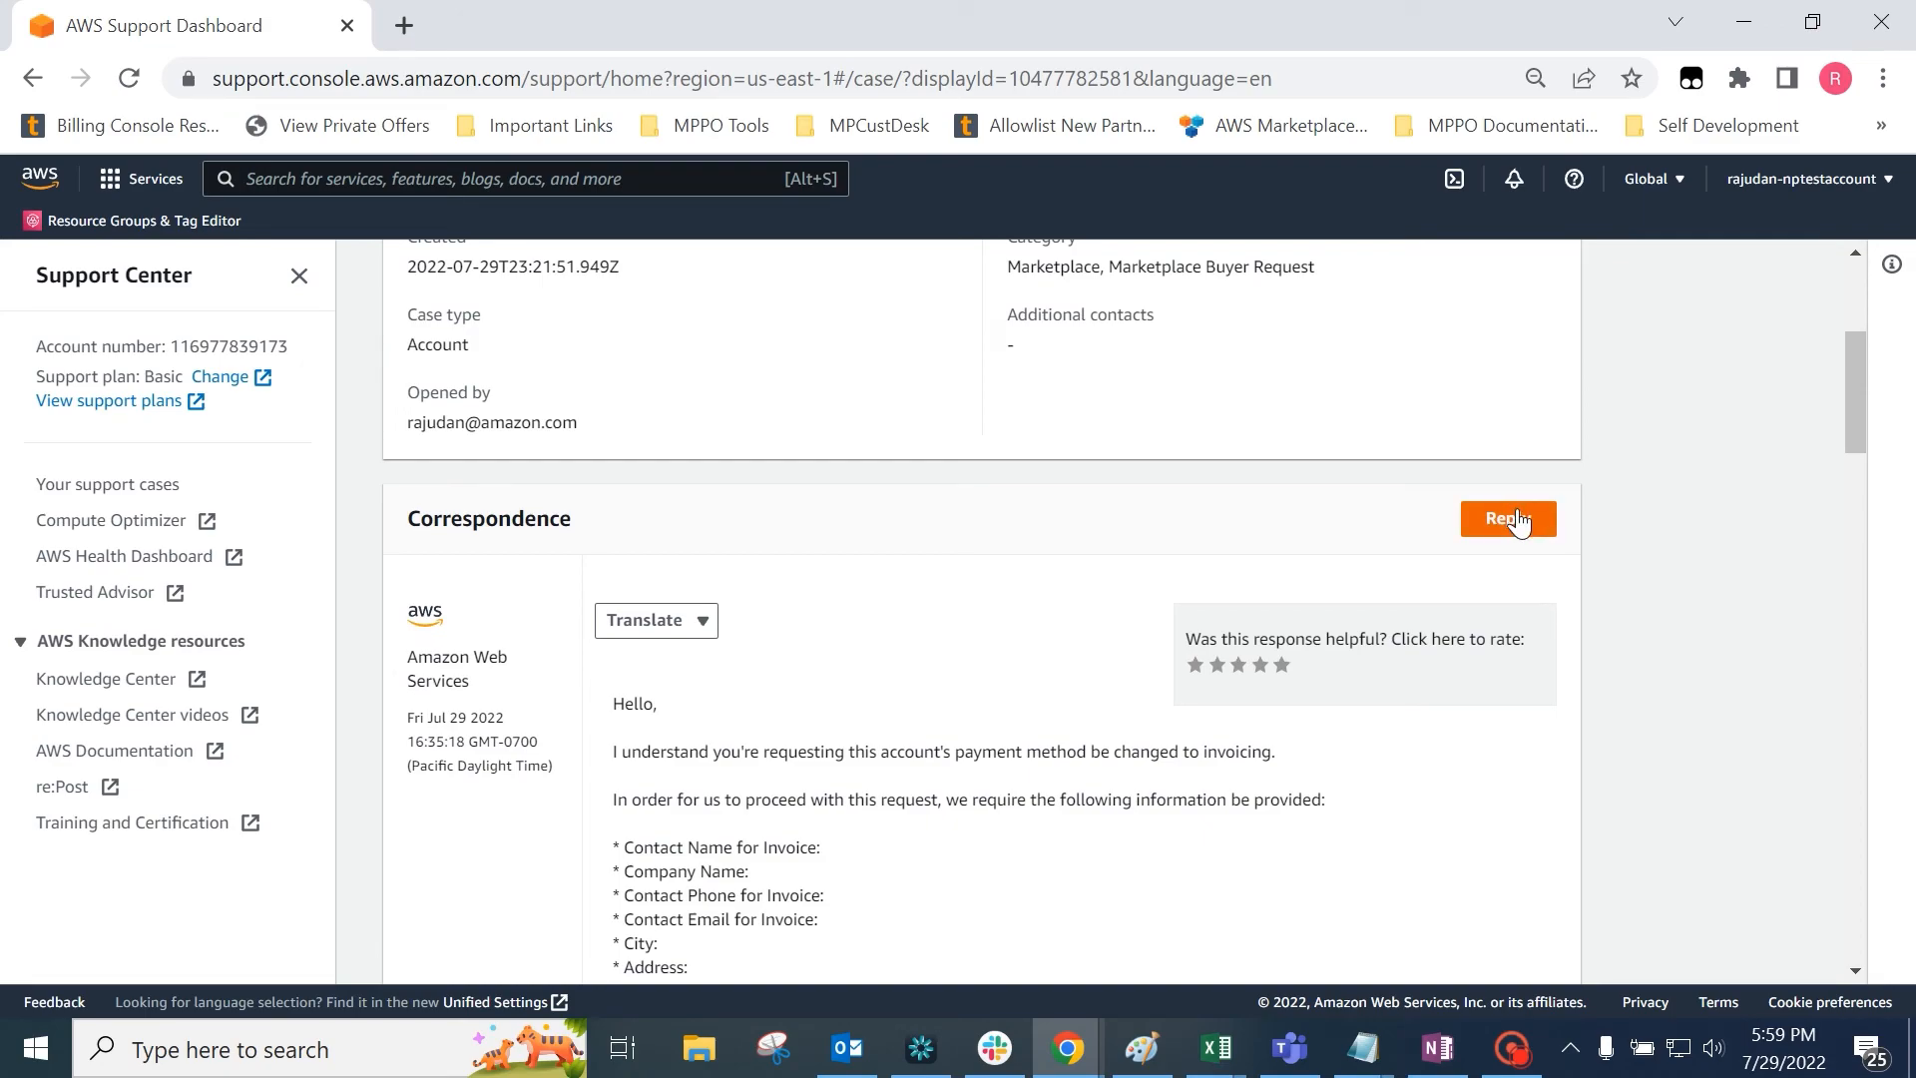